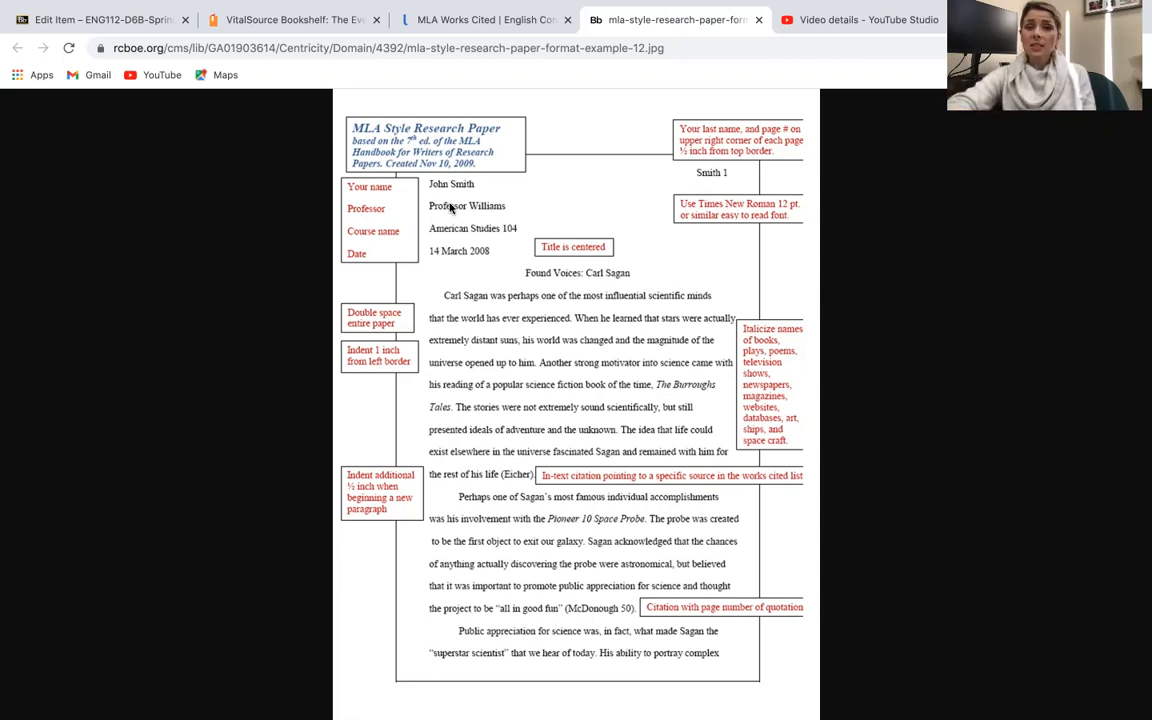
mouse_move(530, 188)
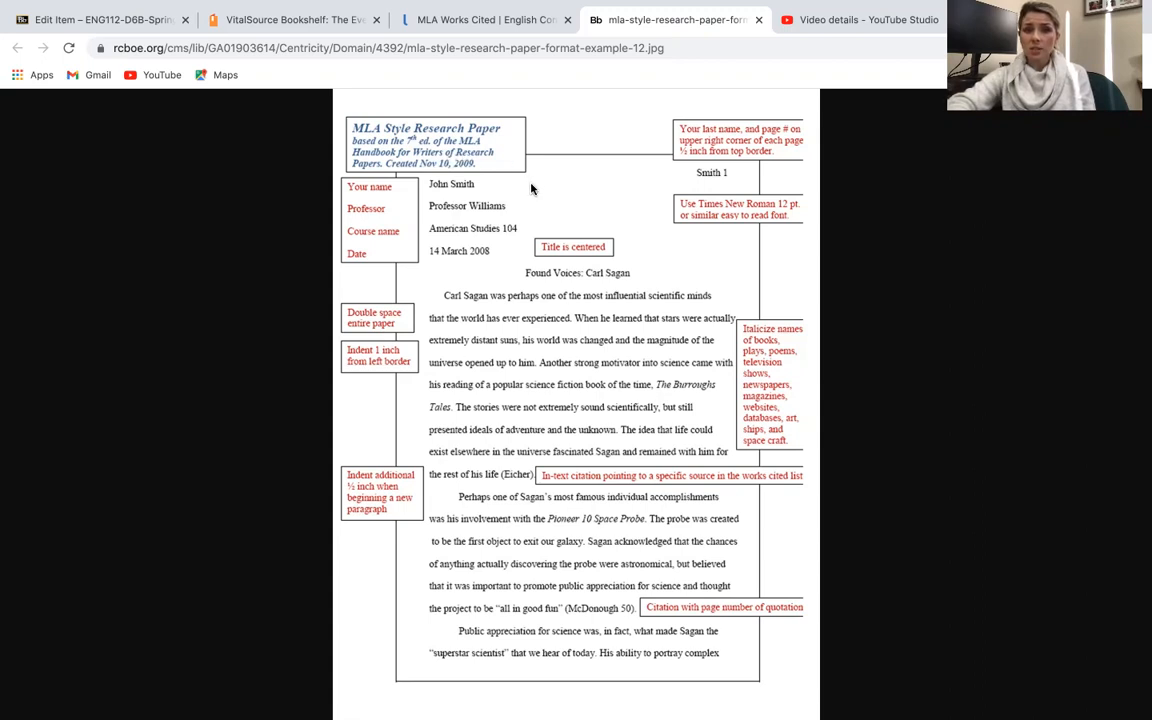
mouse_move(488, 196)
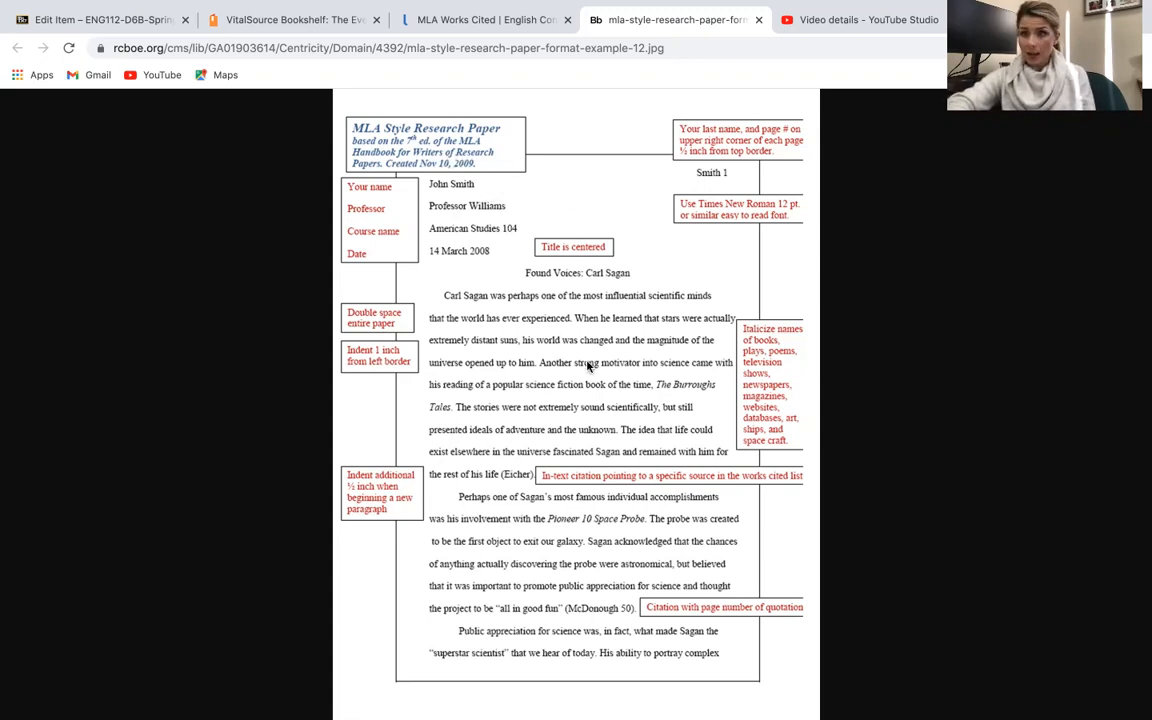
mouse_move(718, 452)
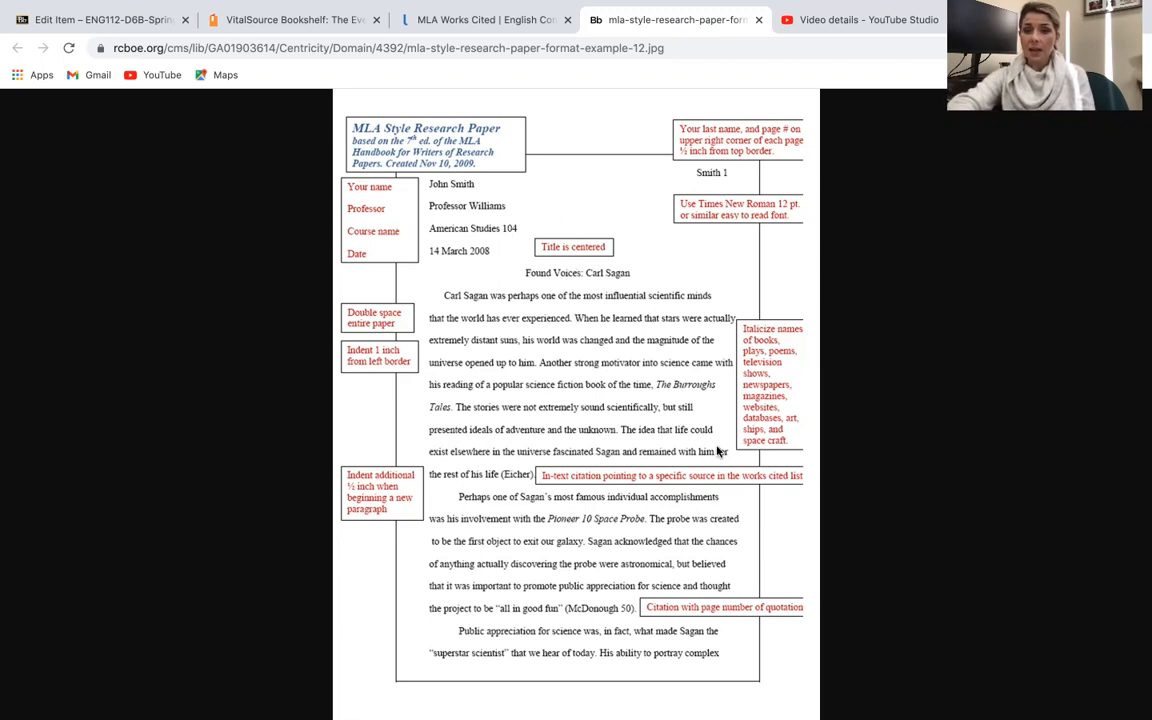
mouse_move(486, 284)
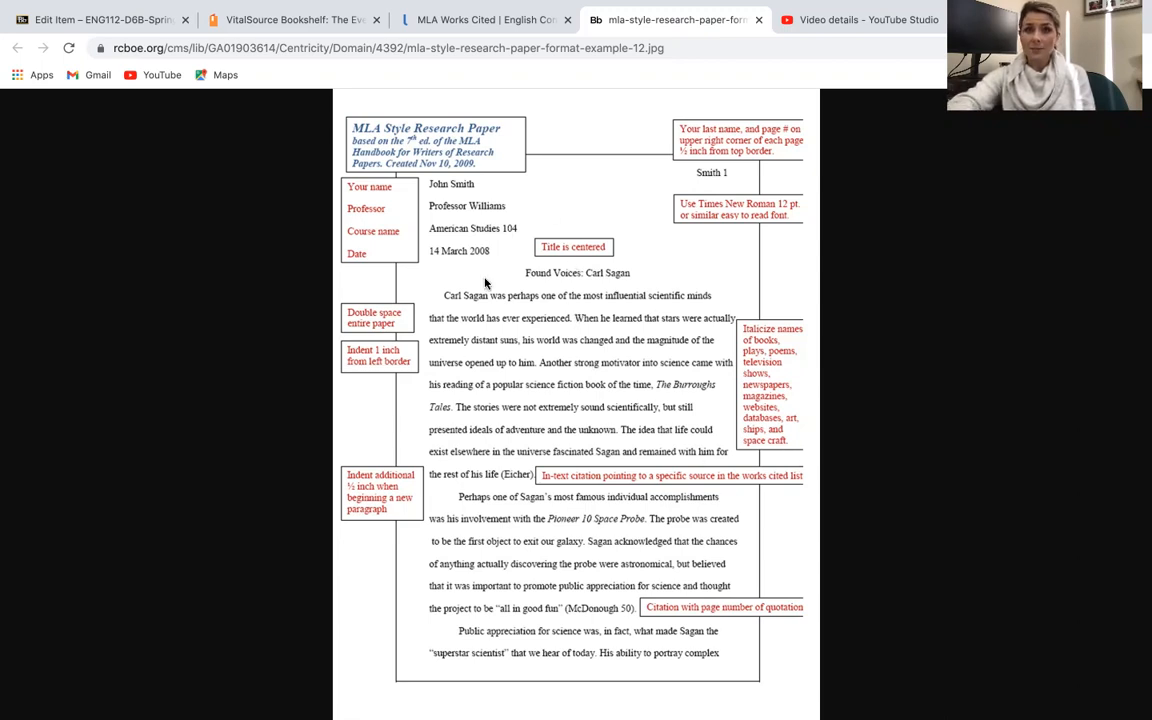
mouse_move(436, 192)
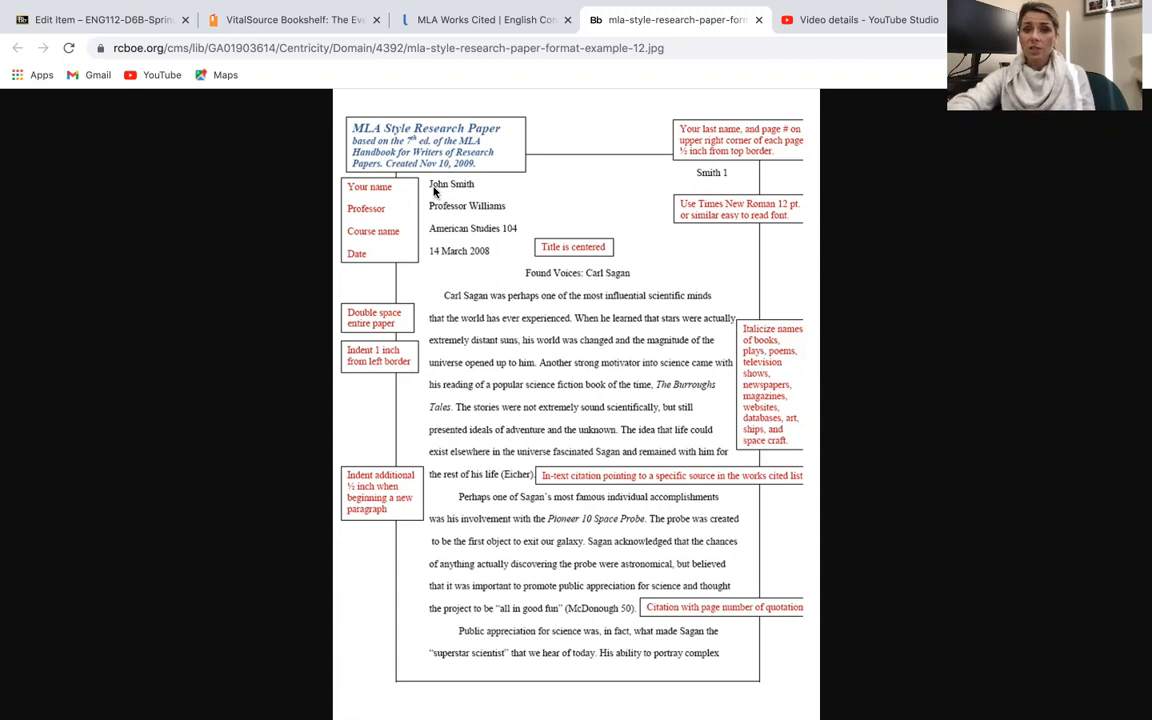
mouse_move(448, 188)
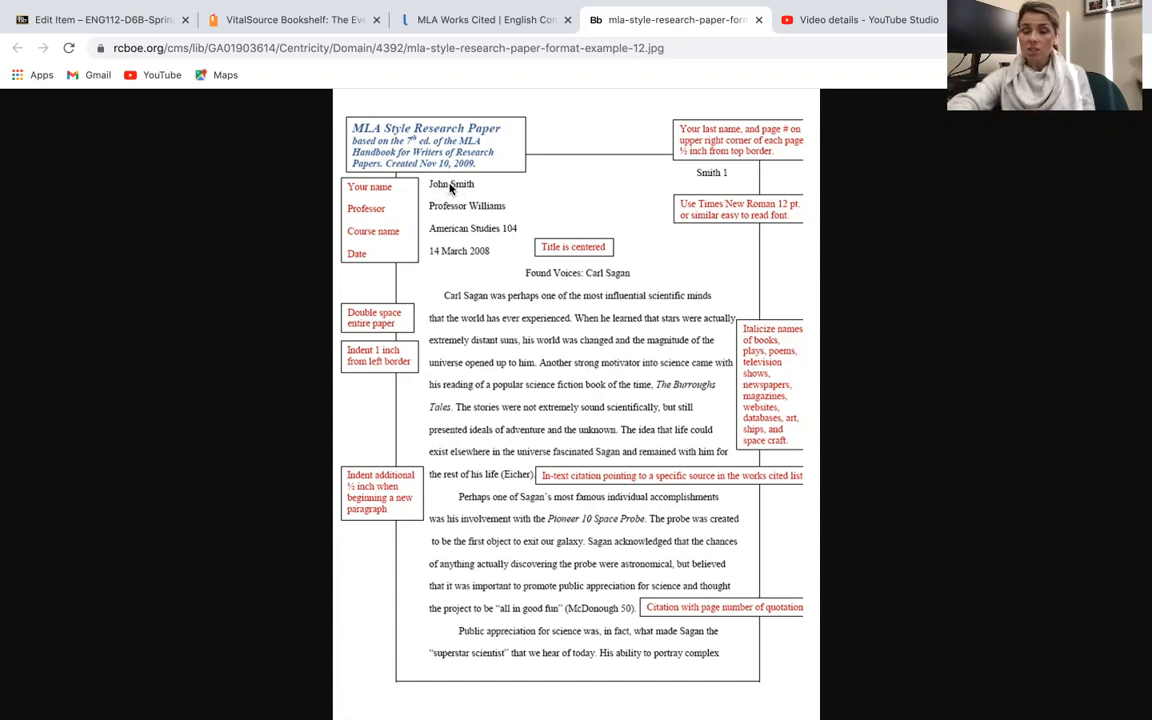
mouse_move(438, 216)
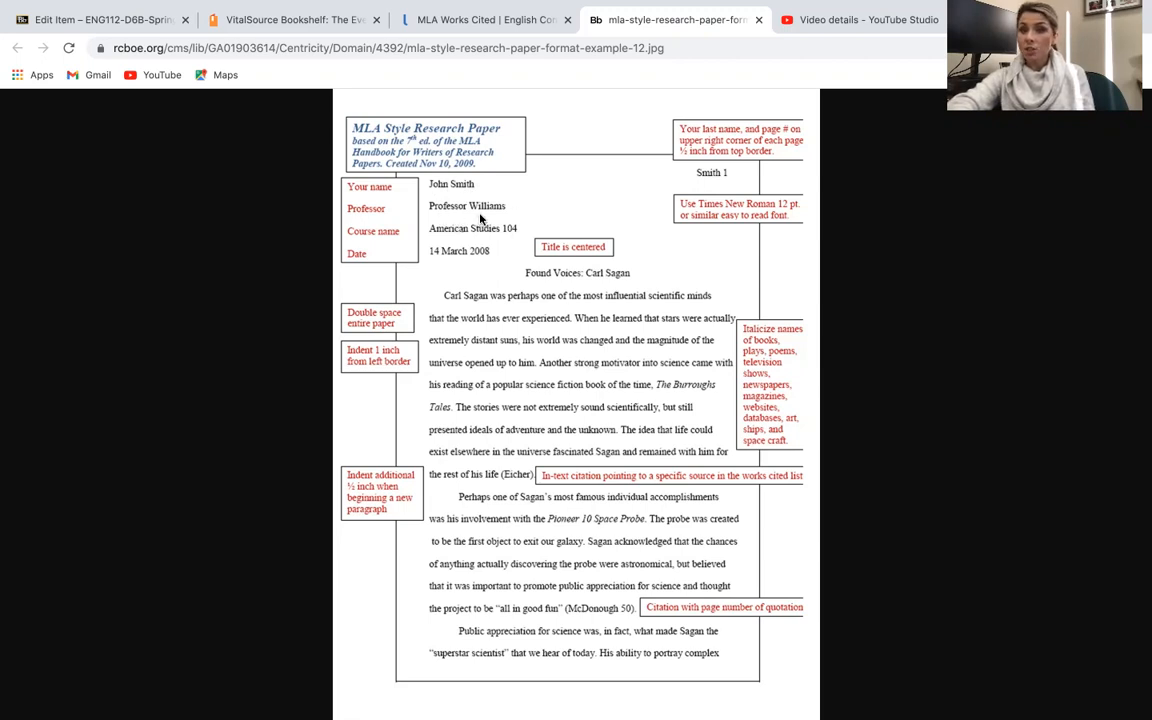
mouse_move(490, 236)
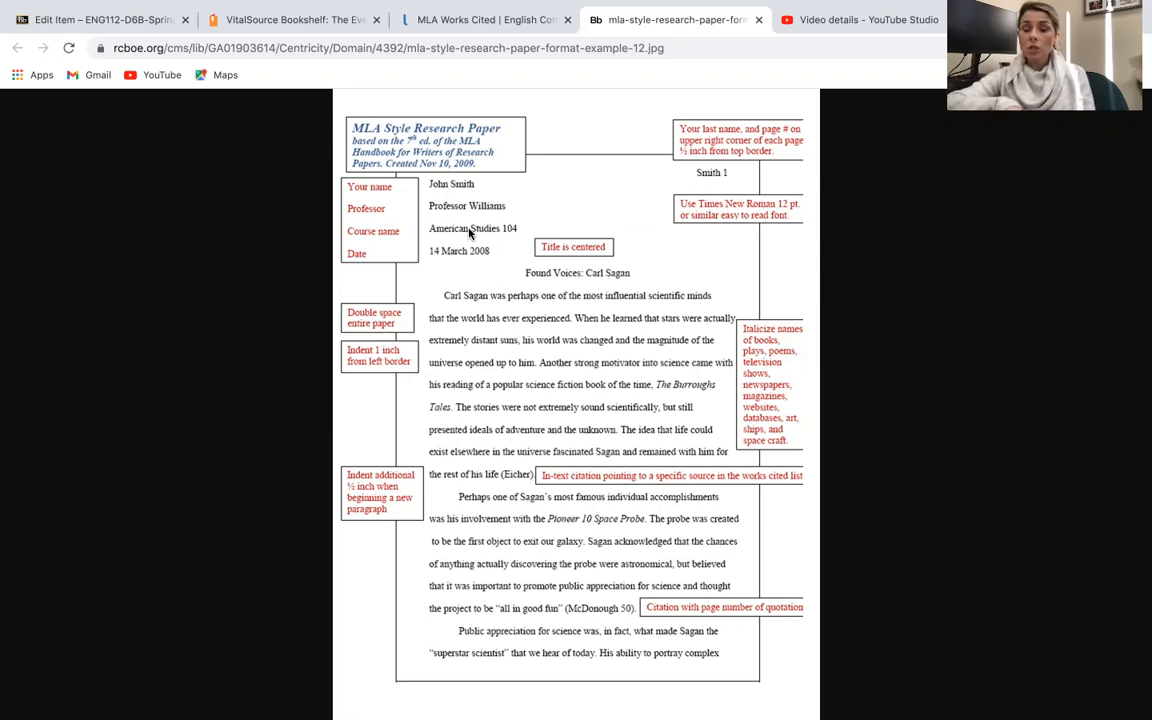
mouse_move(460, 252)
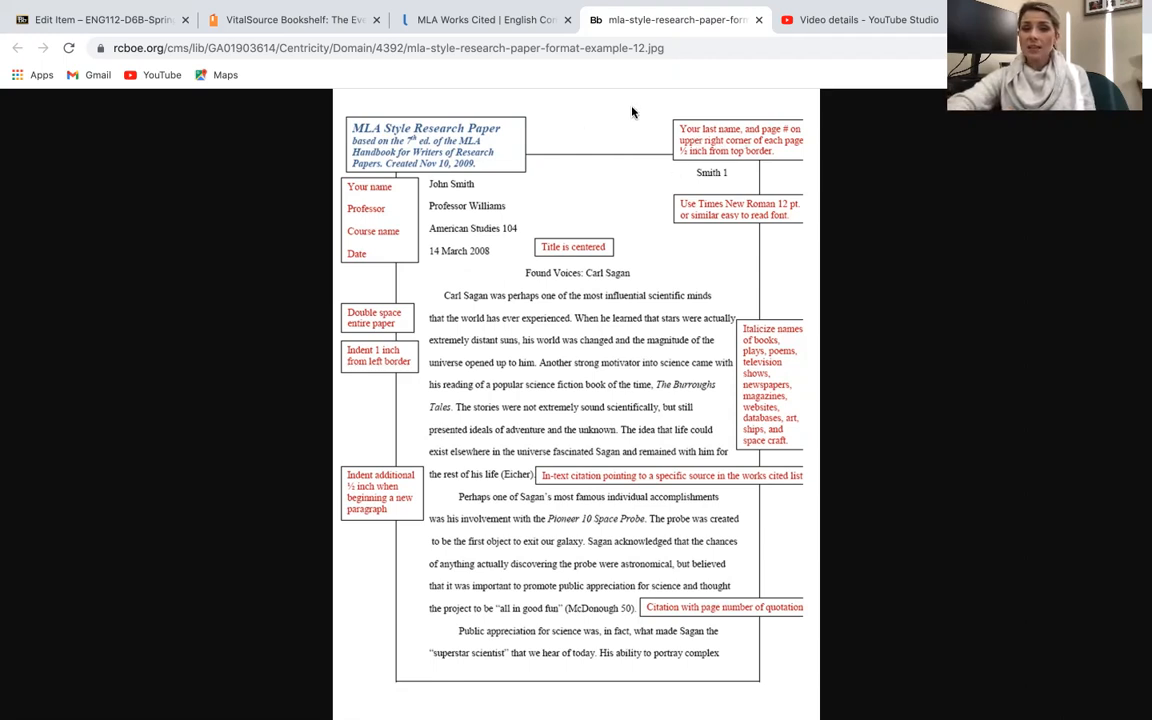
mouse_move(596, 122)
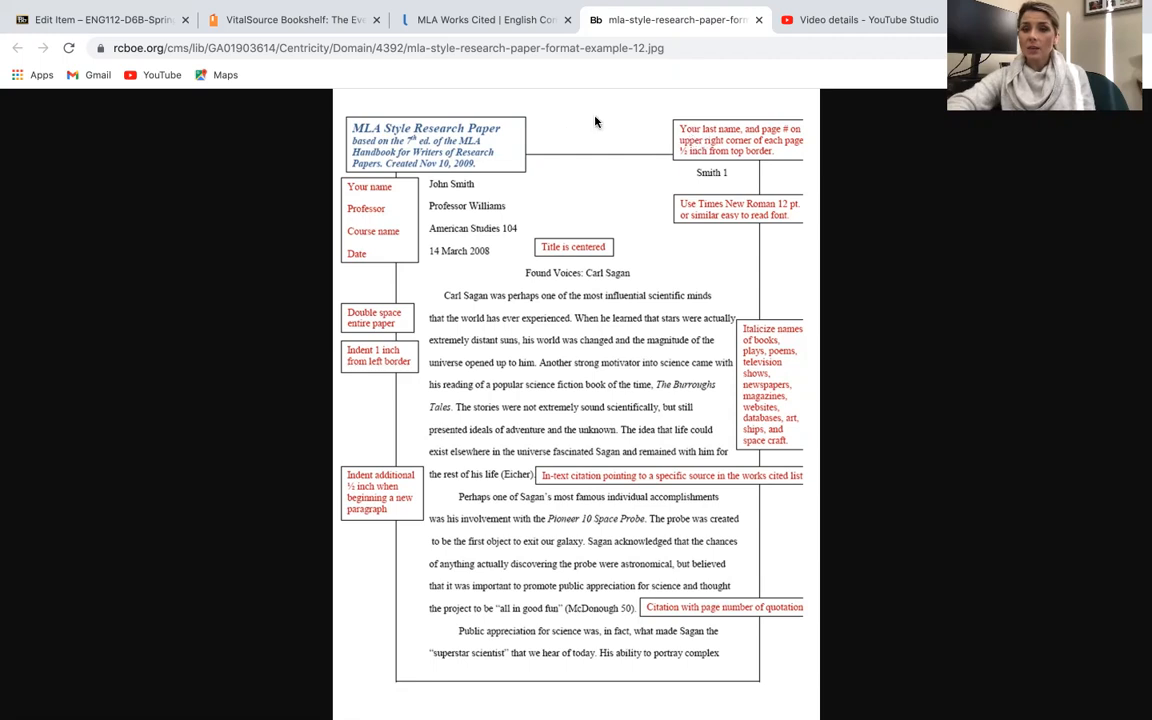
mouse_move(558, 100)
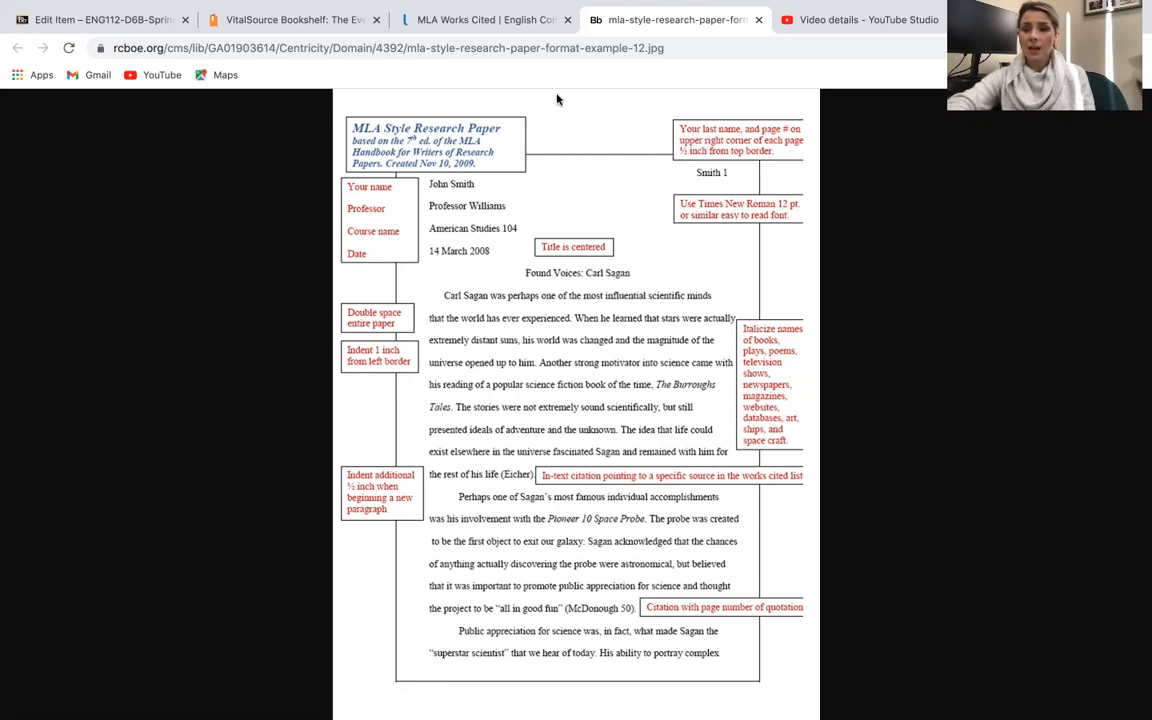
mouse_move(512, 136)
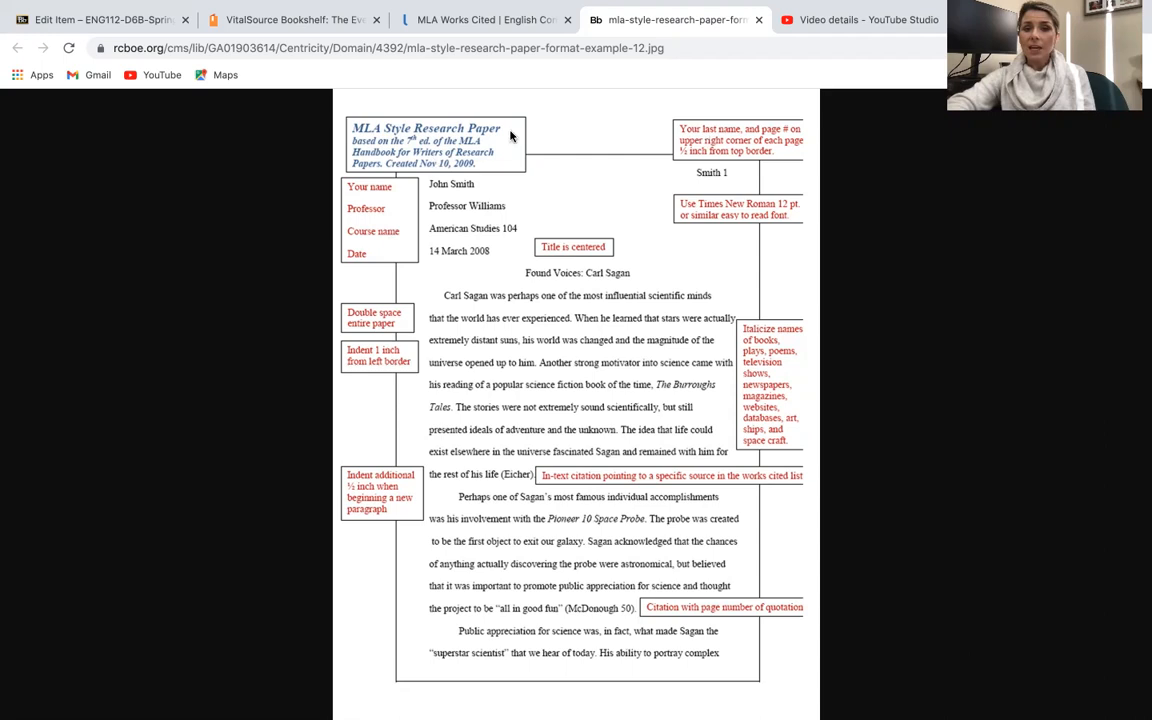
mouse_move(592, 384)
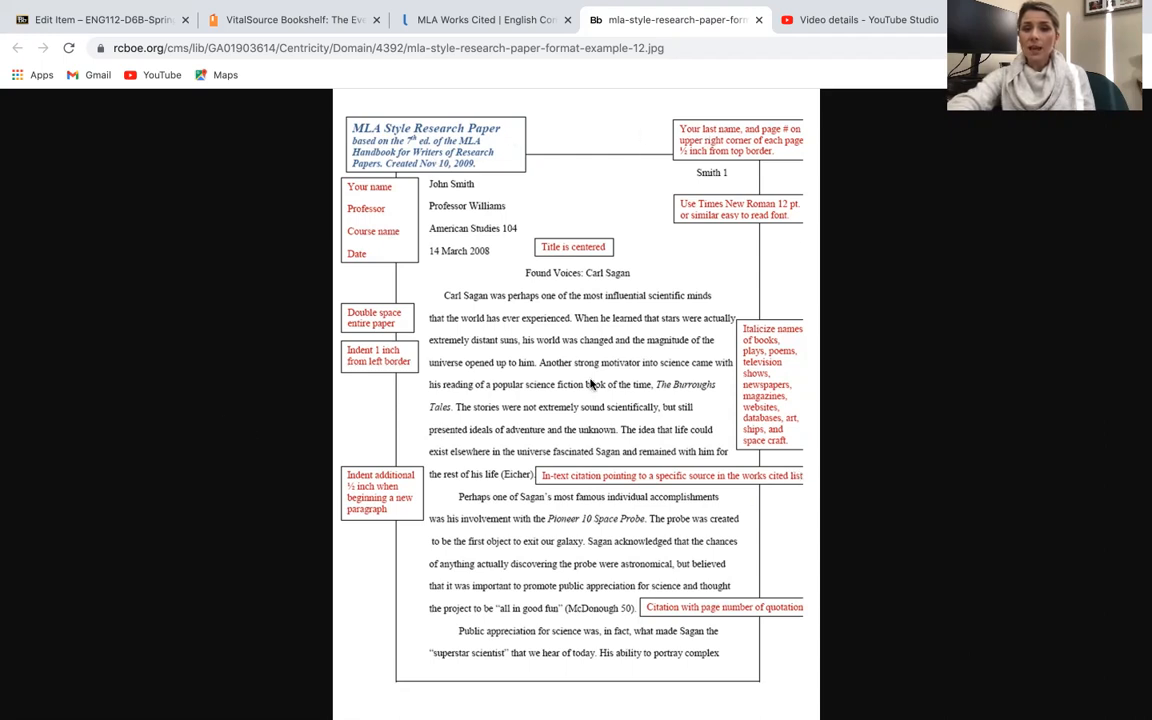
mouse_move(1040, 372)
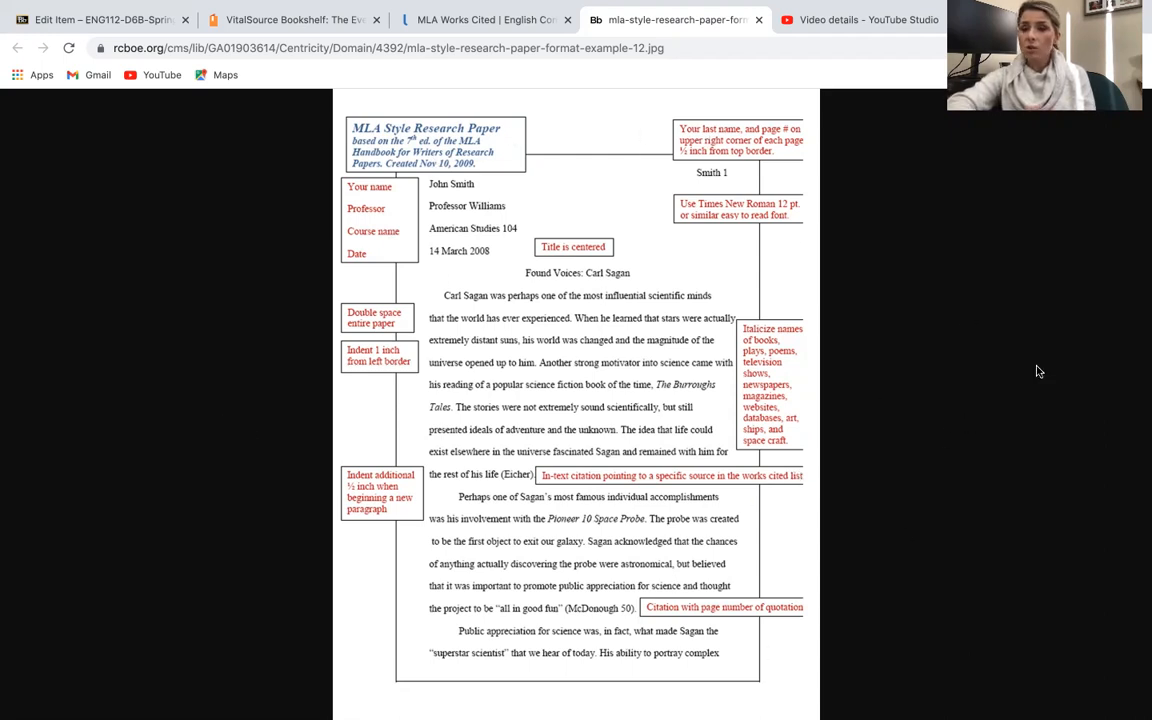
mouse_move(780, 240)
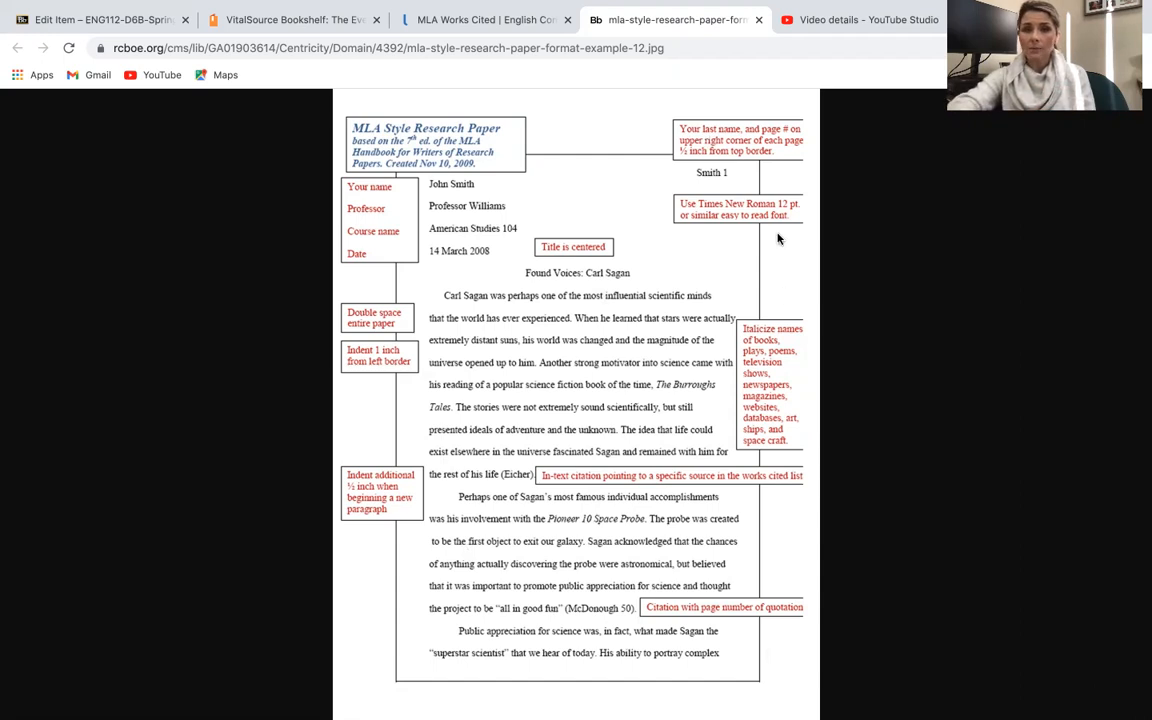
mouse_move(708, 178)
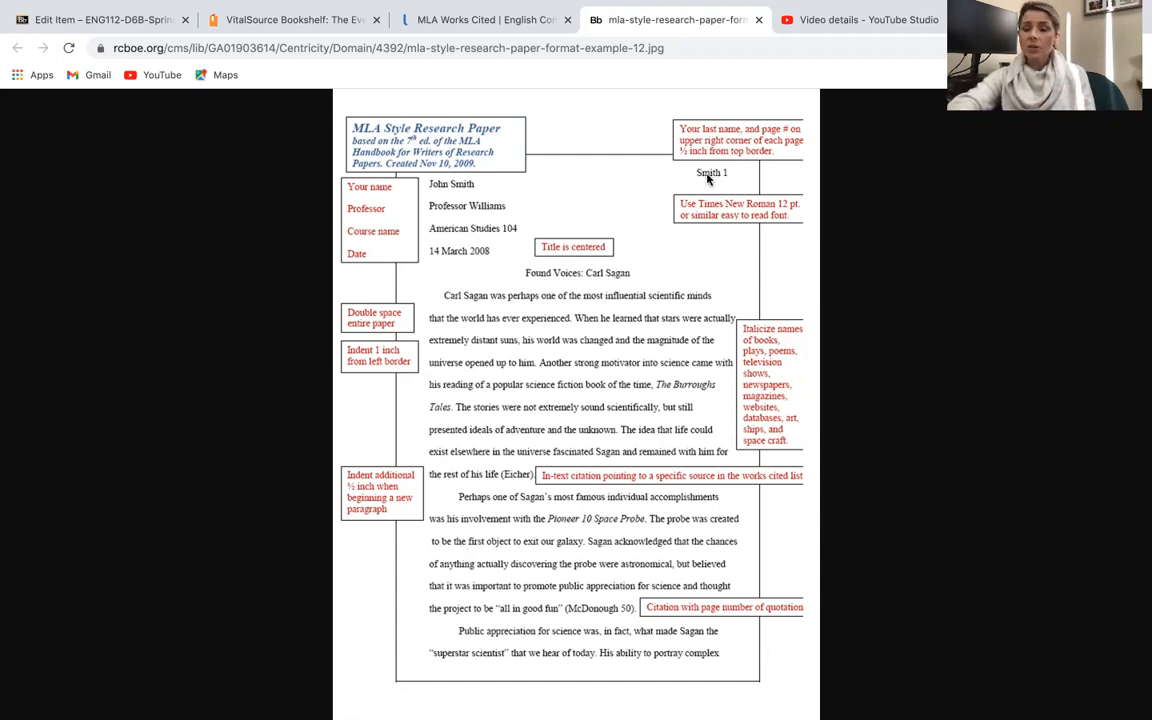
mouse_move(728, 178)
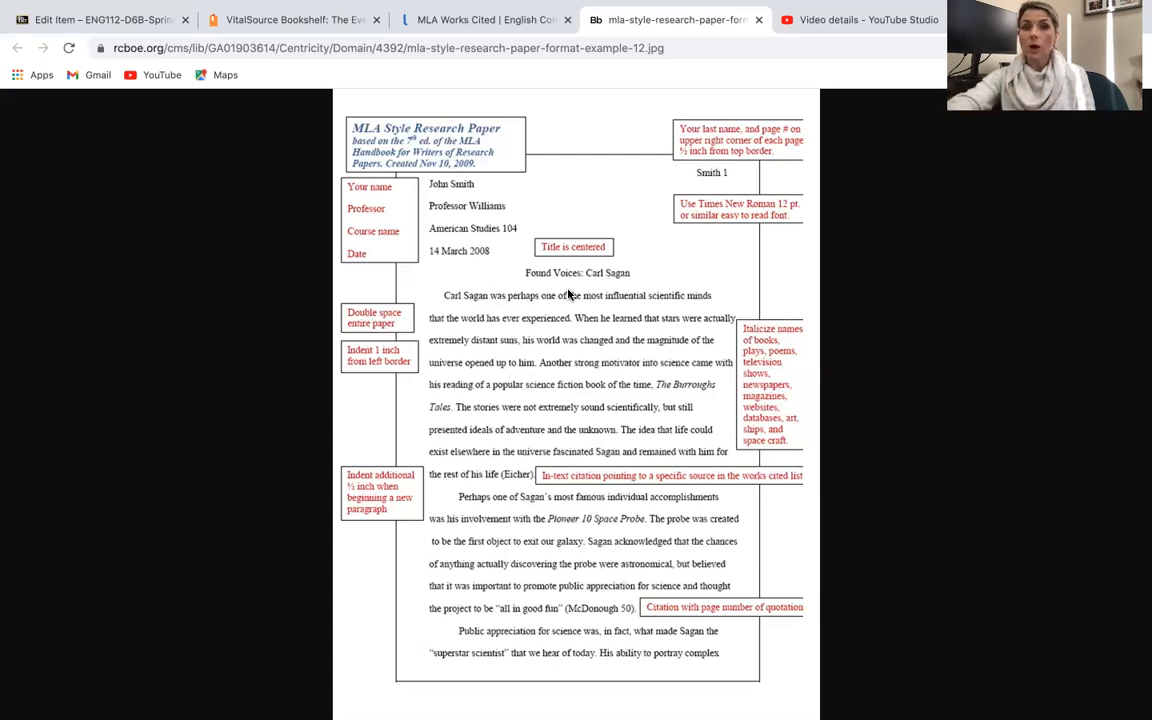
mouse_move(556, 368)
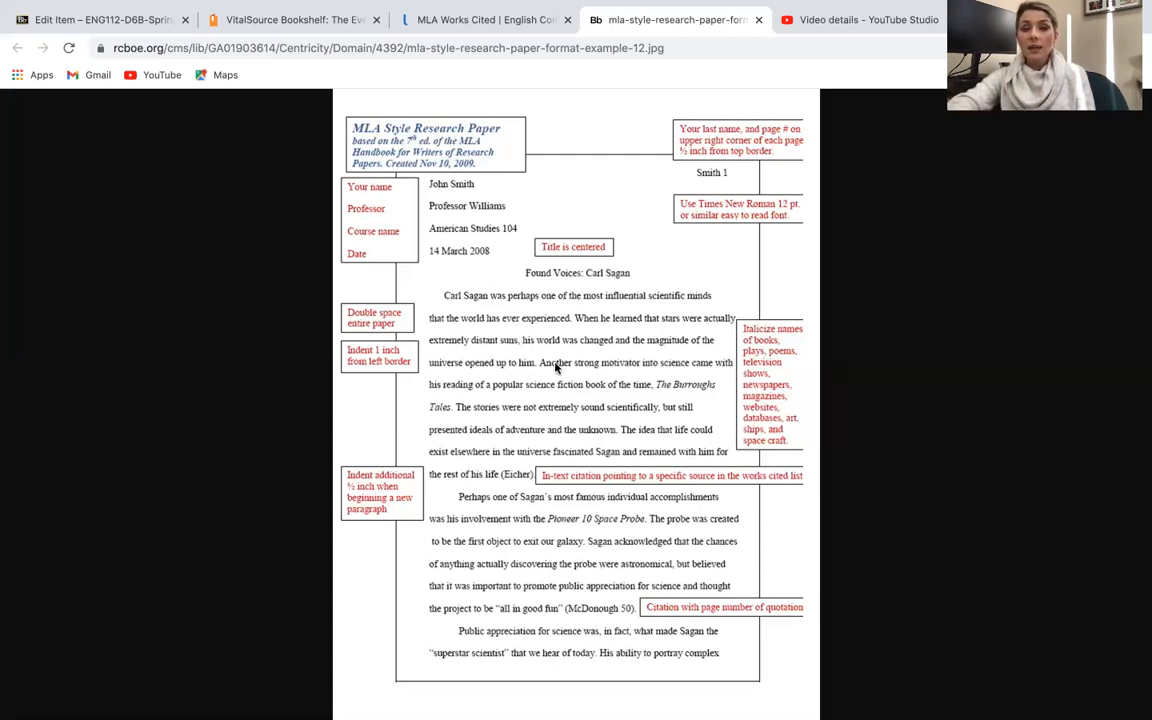
mouse_move(692, 268)
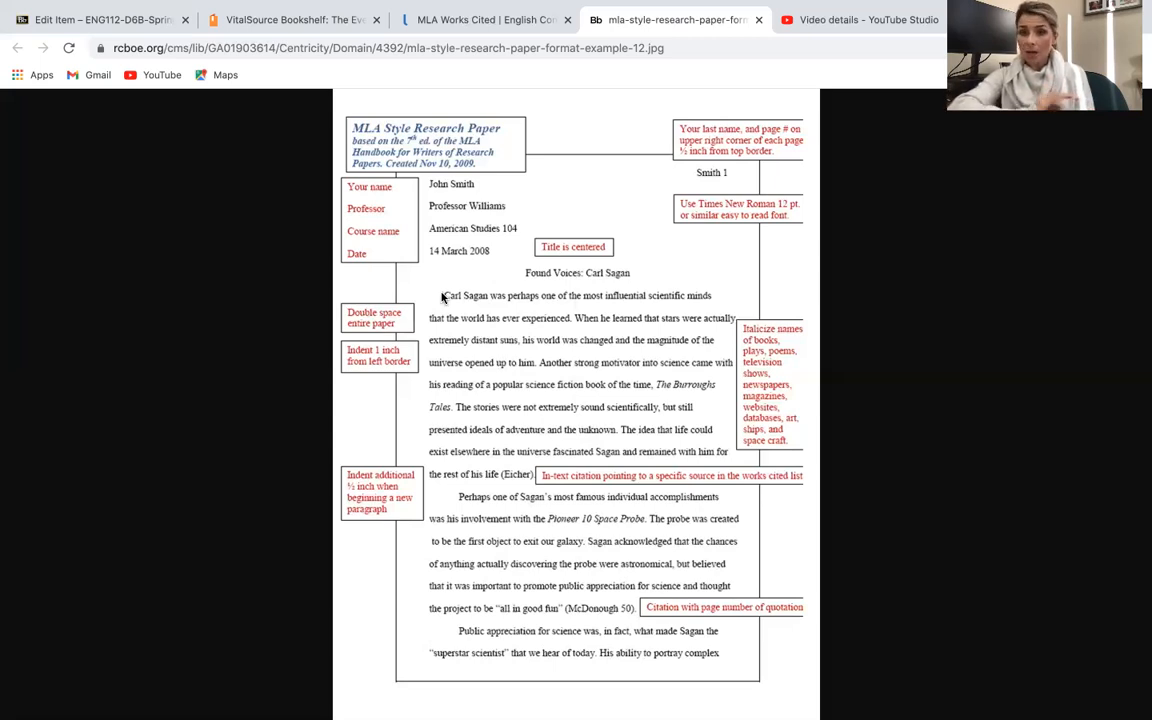
mouse_move(498, 634)
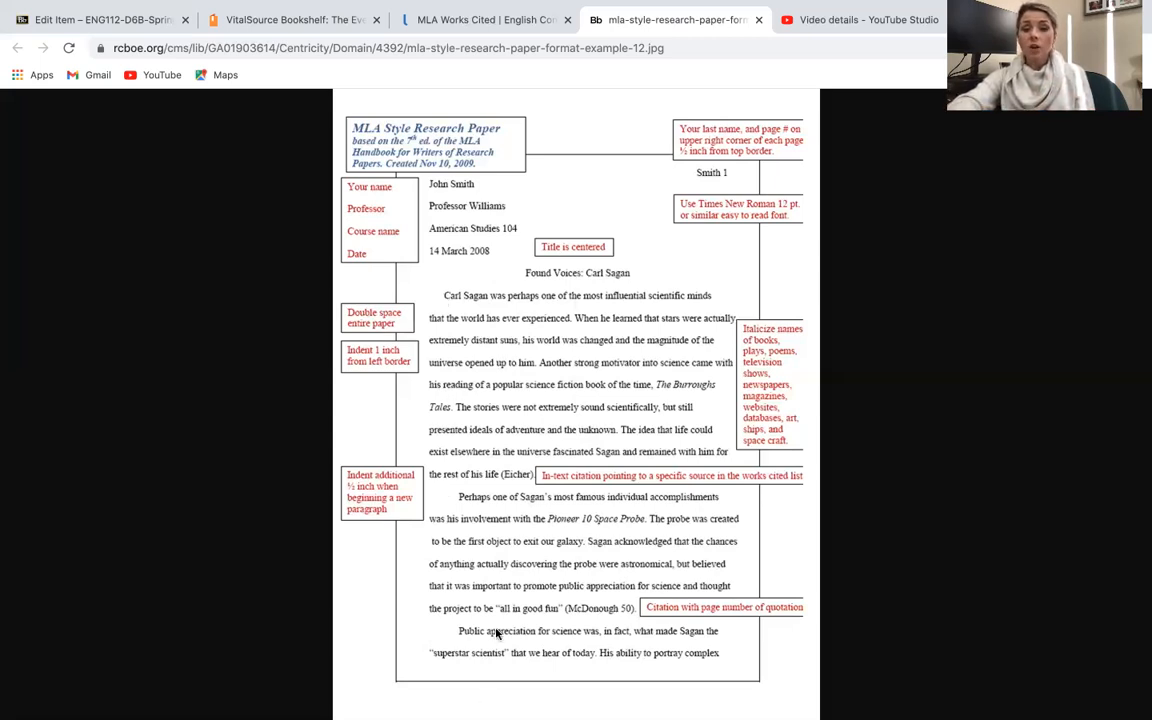
mouse_move(476, 452)
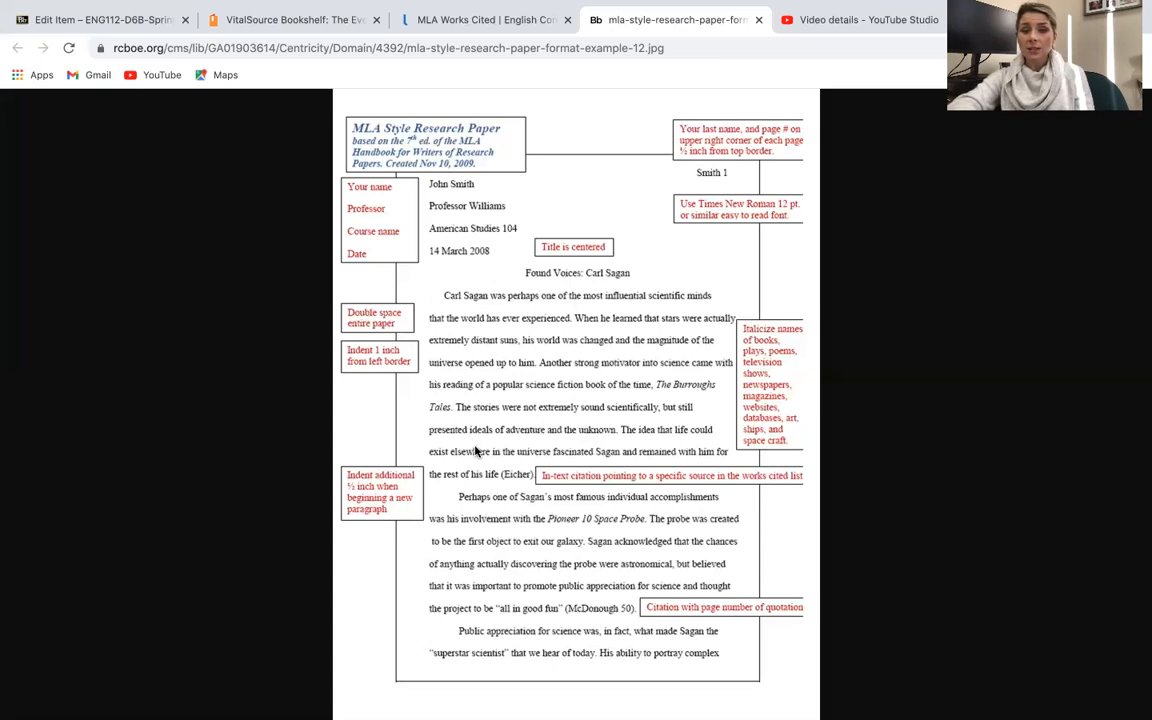
mouse_move(464, 496)
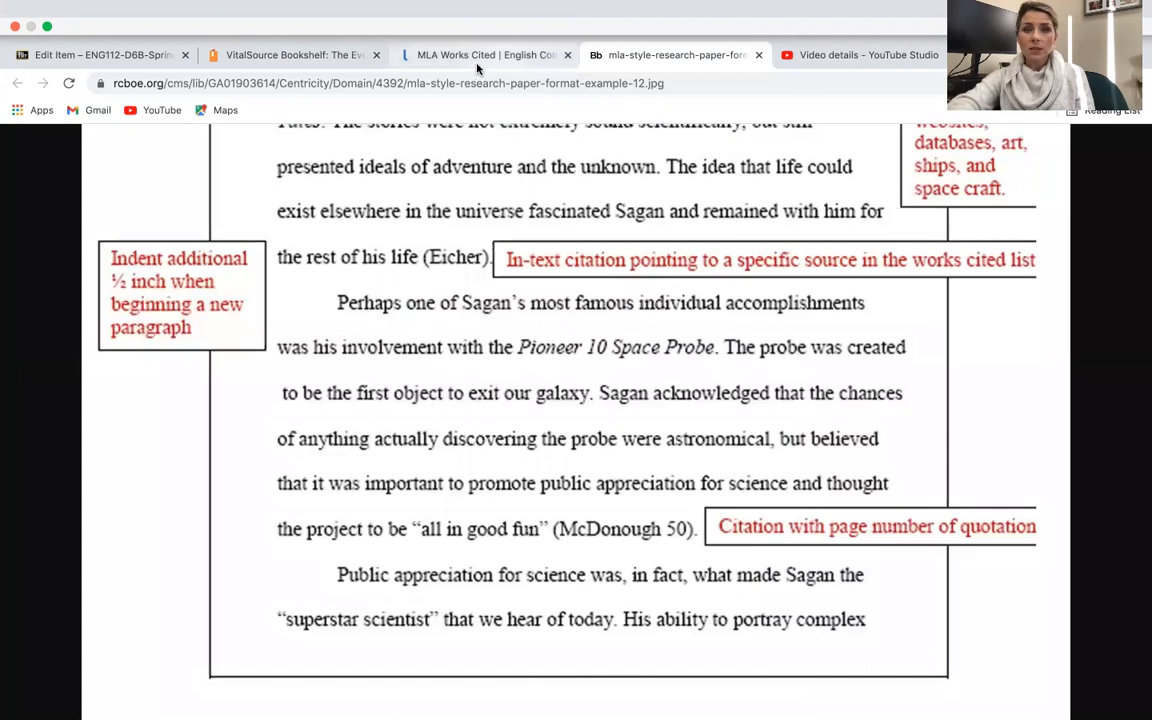
Step: Bring up section 11b in The Everyday Writer and scroll through the source-information chart
left_click(484, 54)
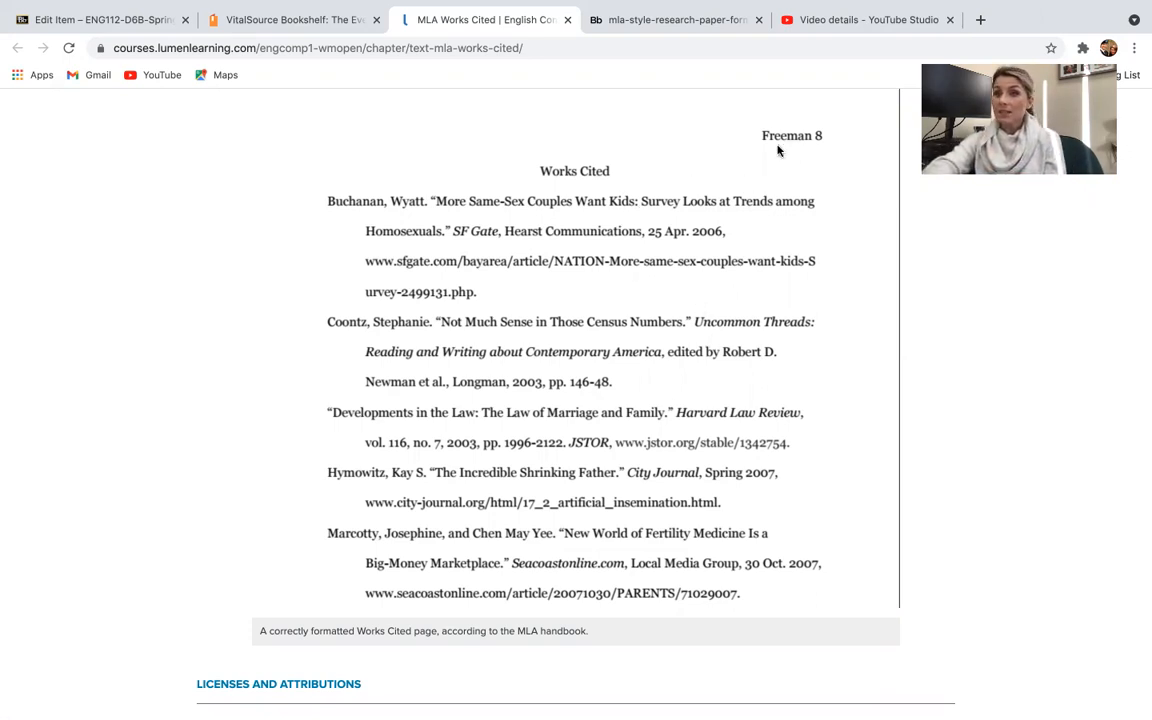
mouse_move(736, 152)
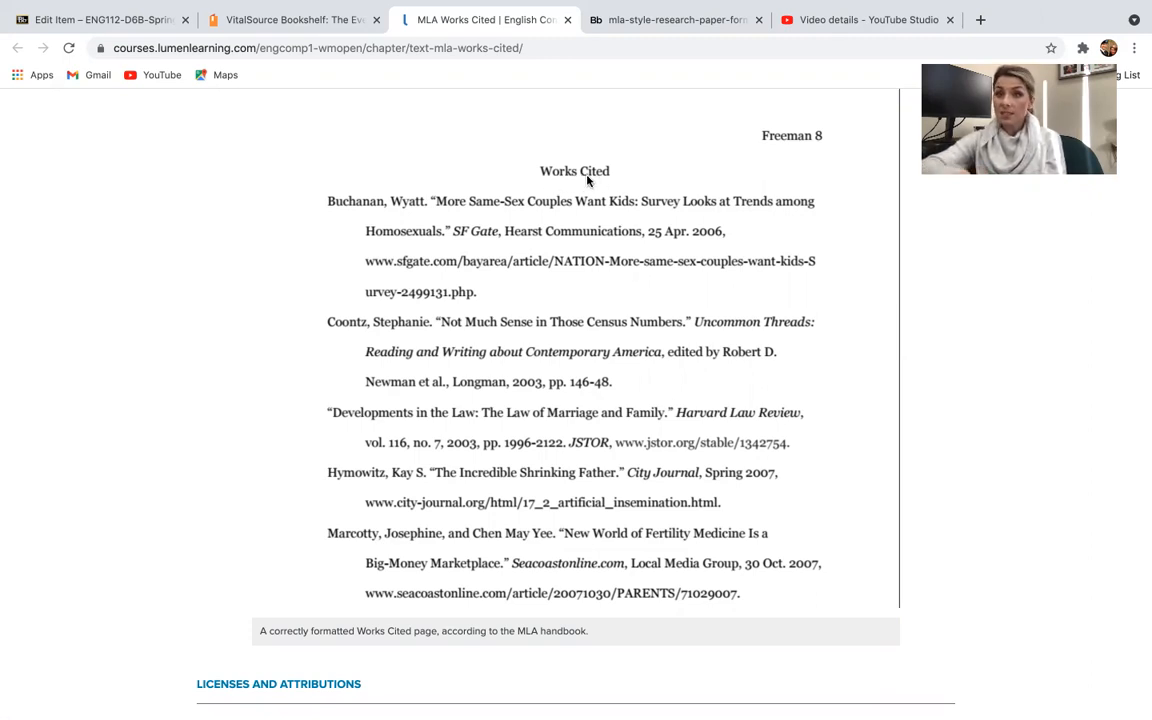
mouse_move(336, 218)
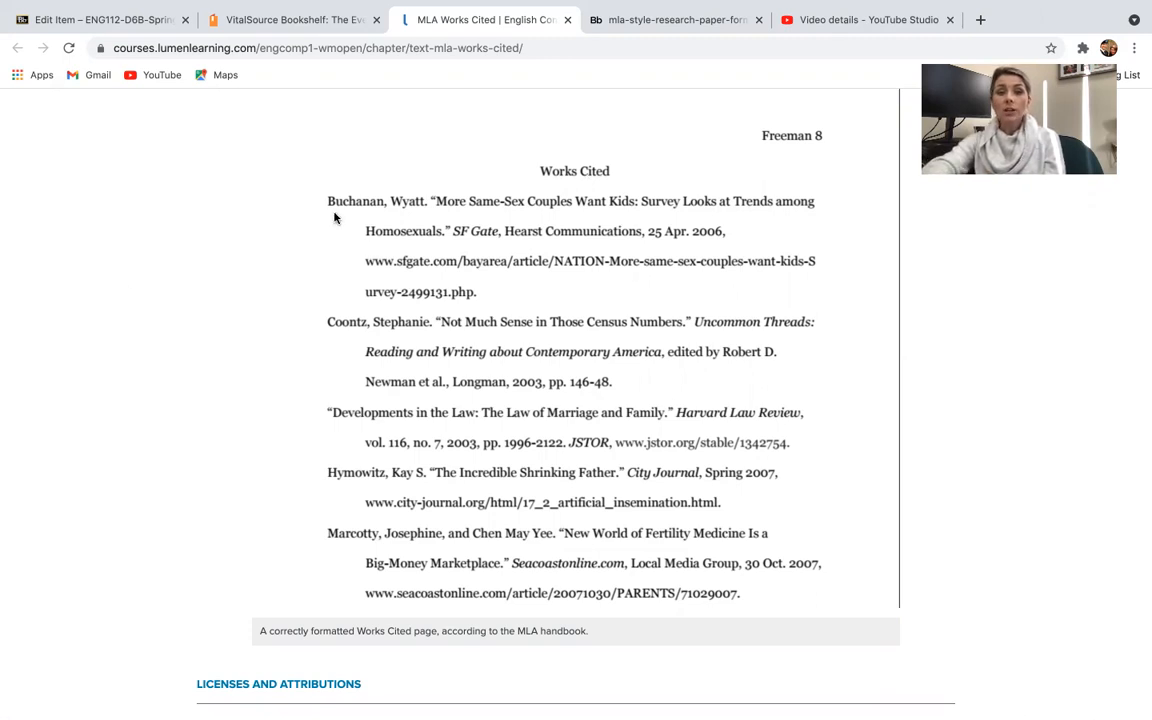
mouse_move(332, 452)
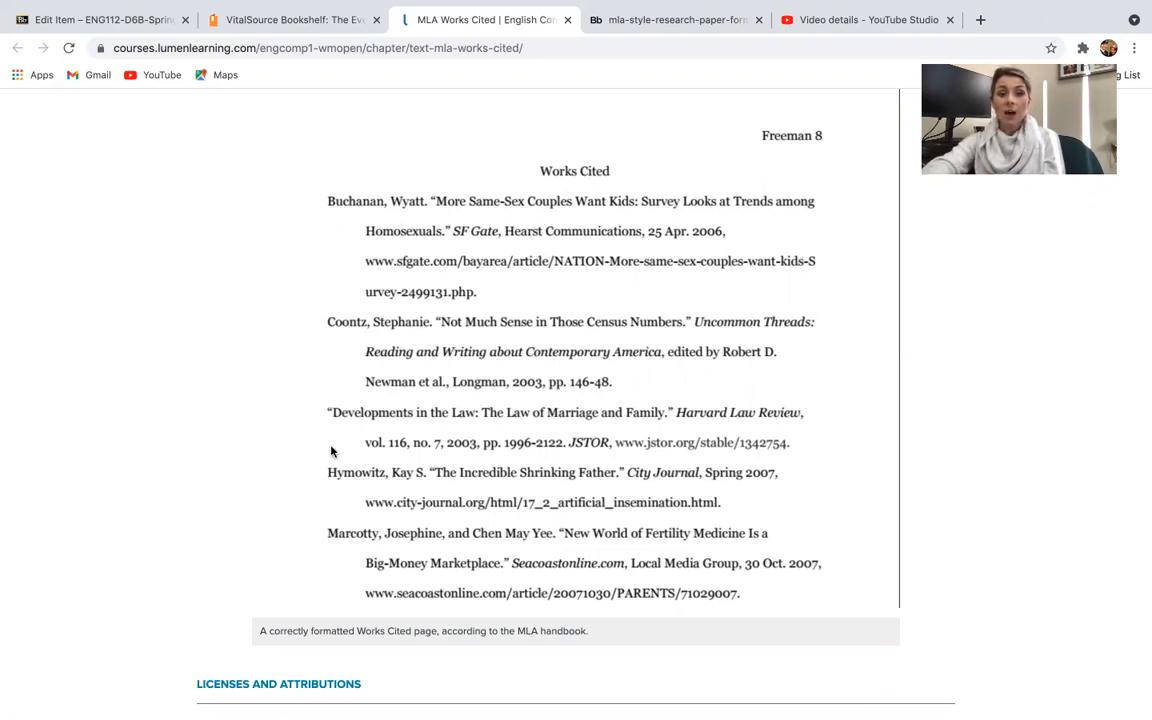
mouse_move(376, 214)
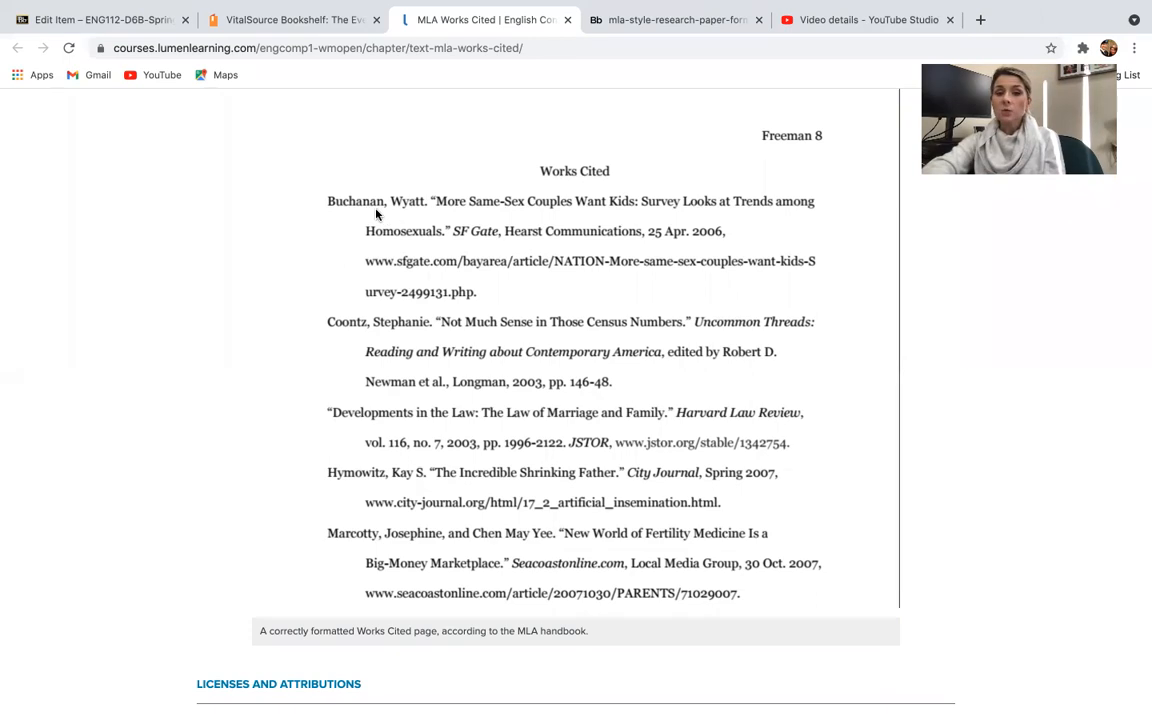
mouse_move(338, 408)
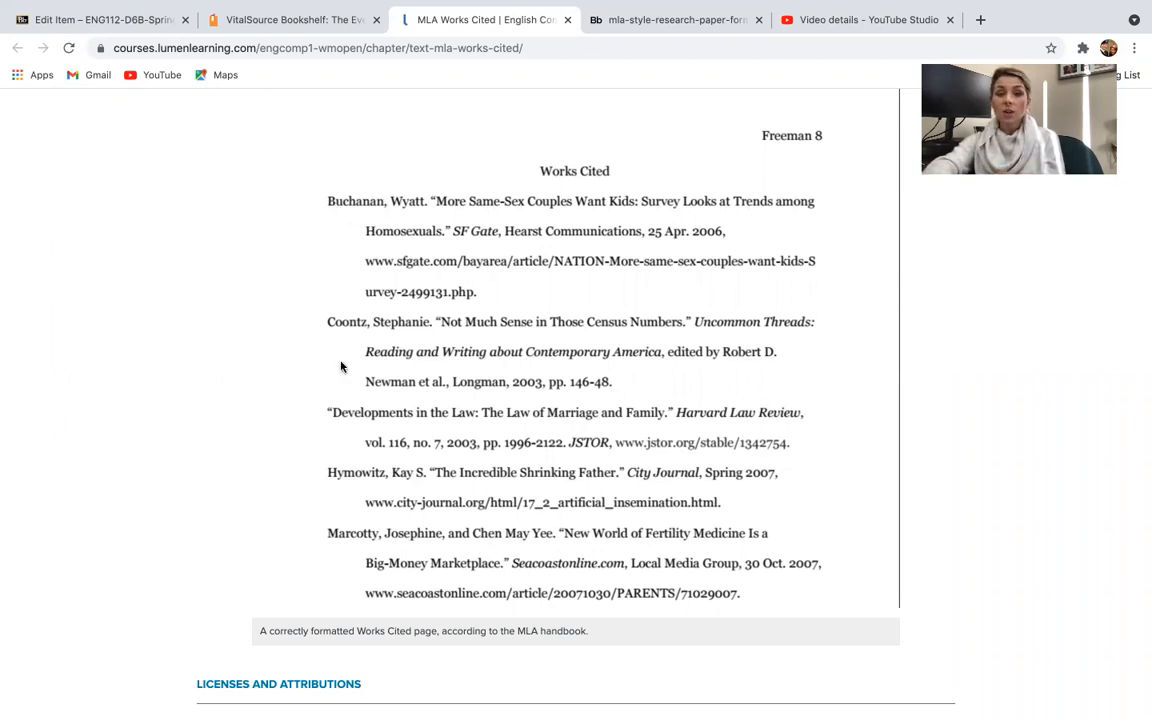
mouse_move(336, 420)
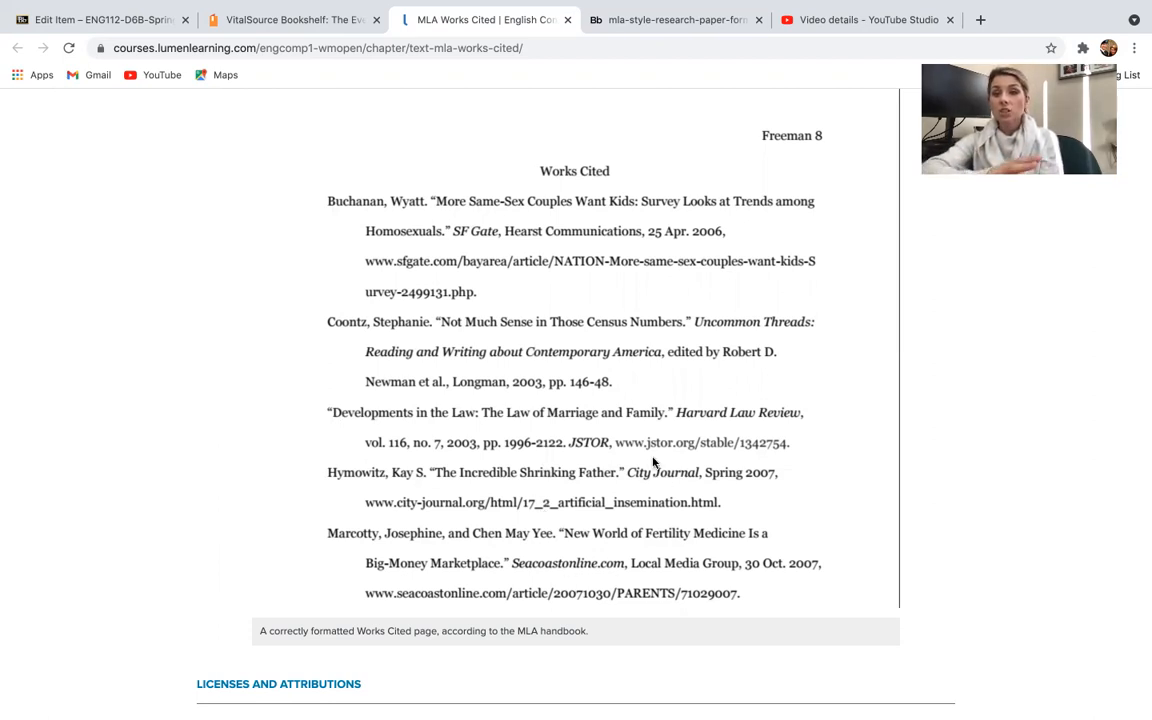
mouse_move(620, 272)
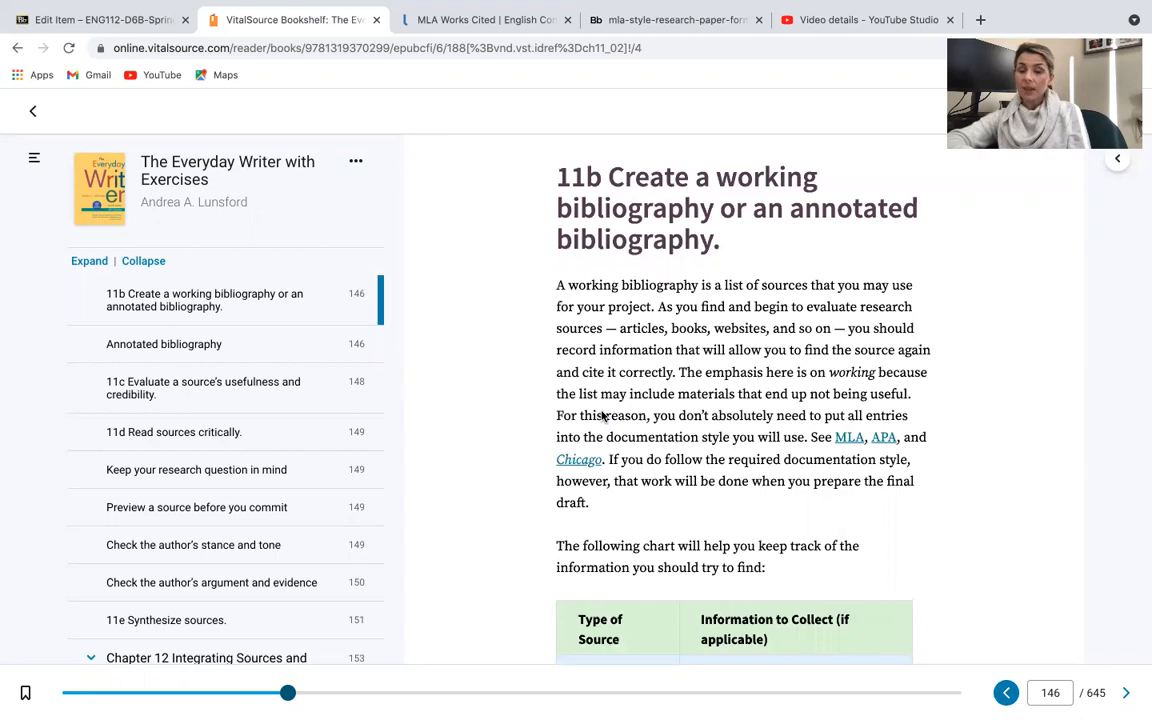
mouse_move(700, 414)
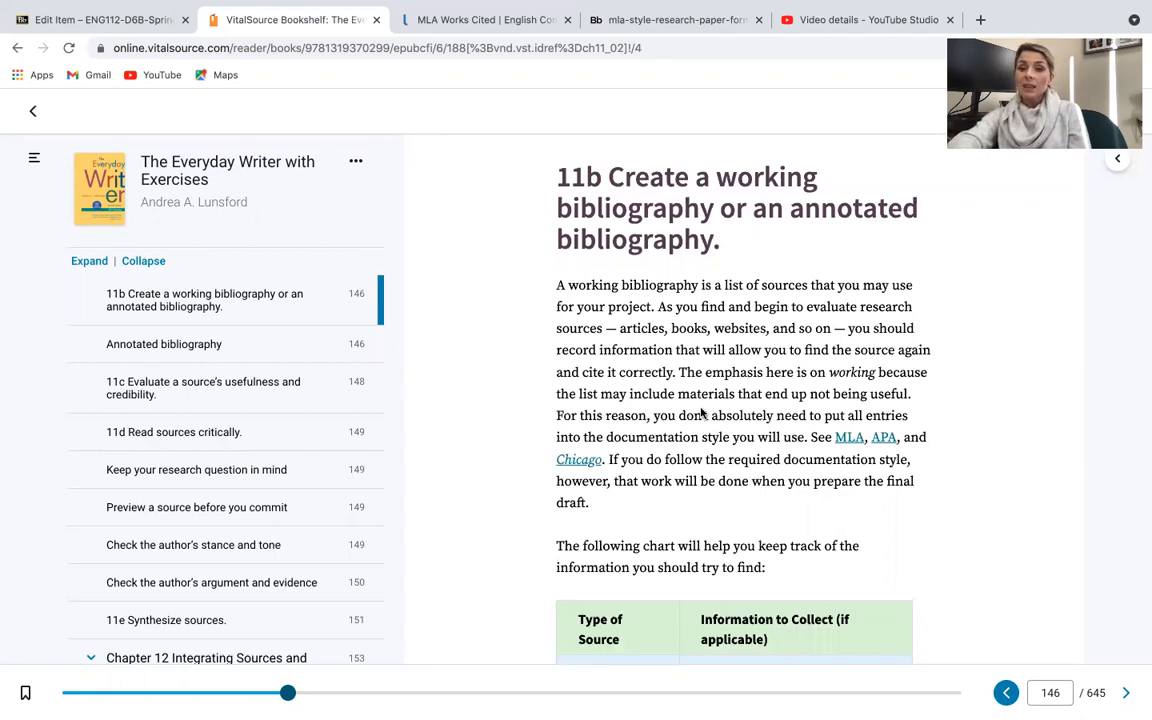
scroll("down", 3)
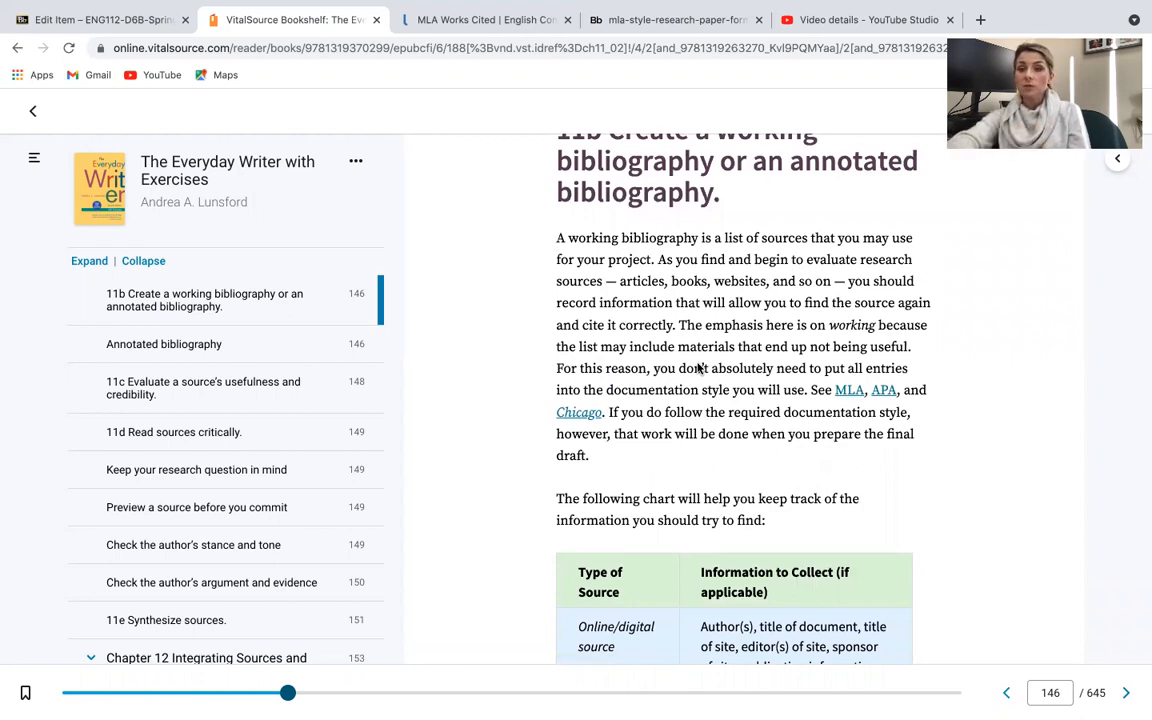
scroll("down", 3)
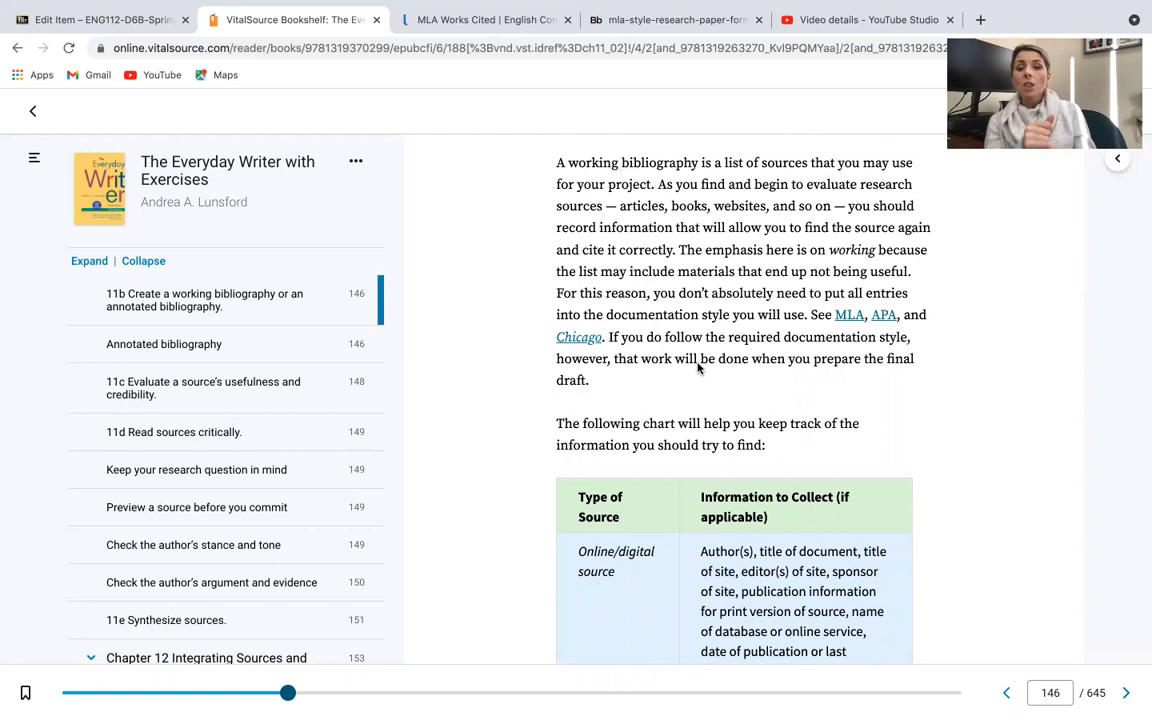
scroll("down", 3)
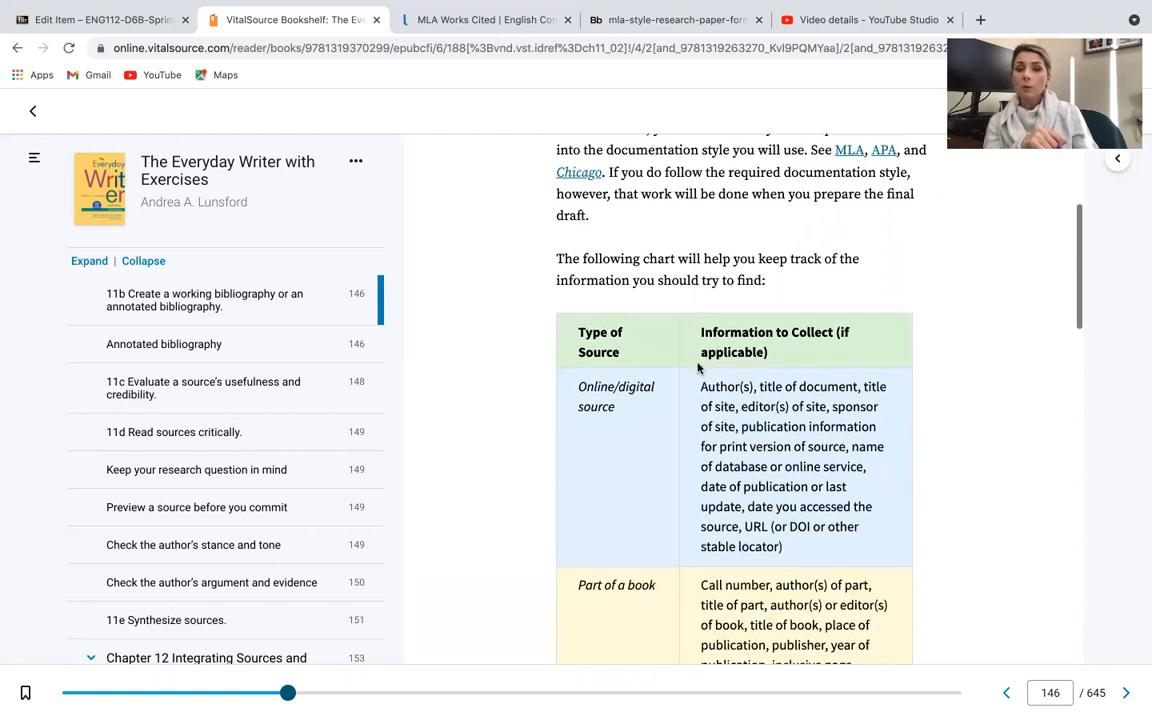
scroll("down", 3)
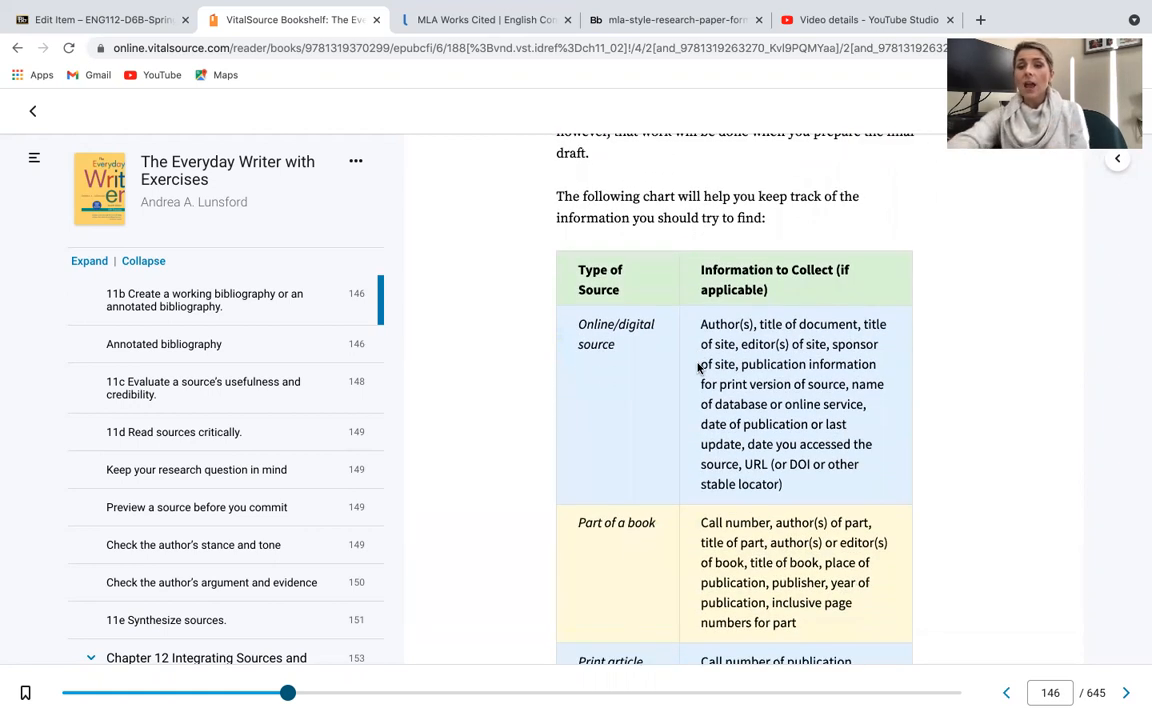
scroll("down", 3)
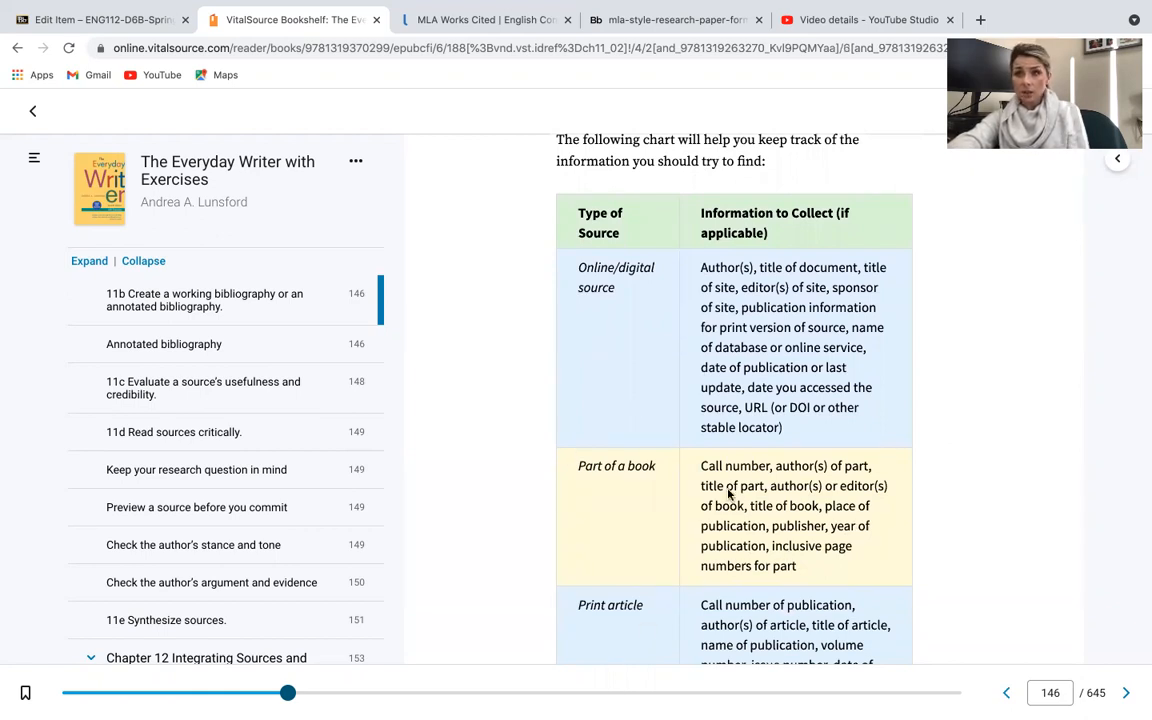
mouse_move(996, 528)
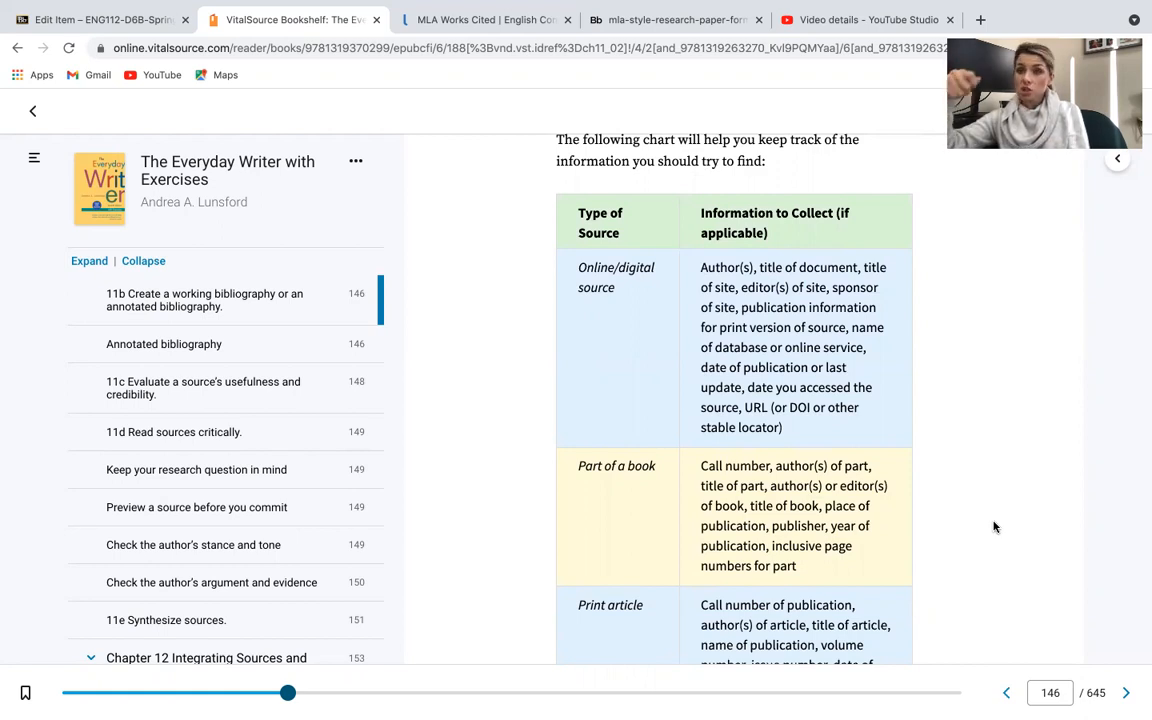
mouse_move(788, 344)
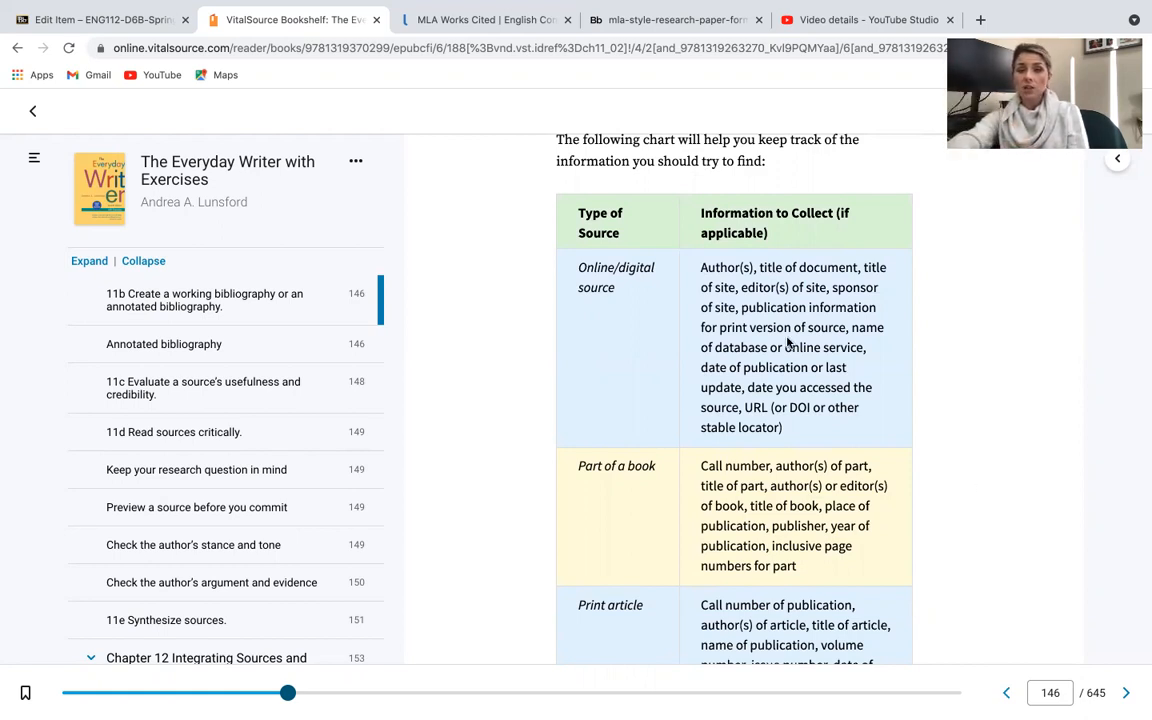
mouse_move(608, 314)
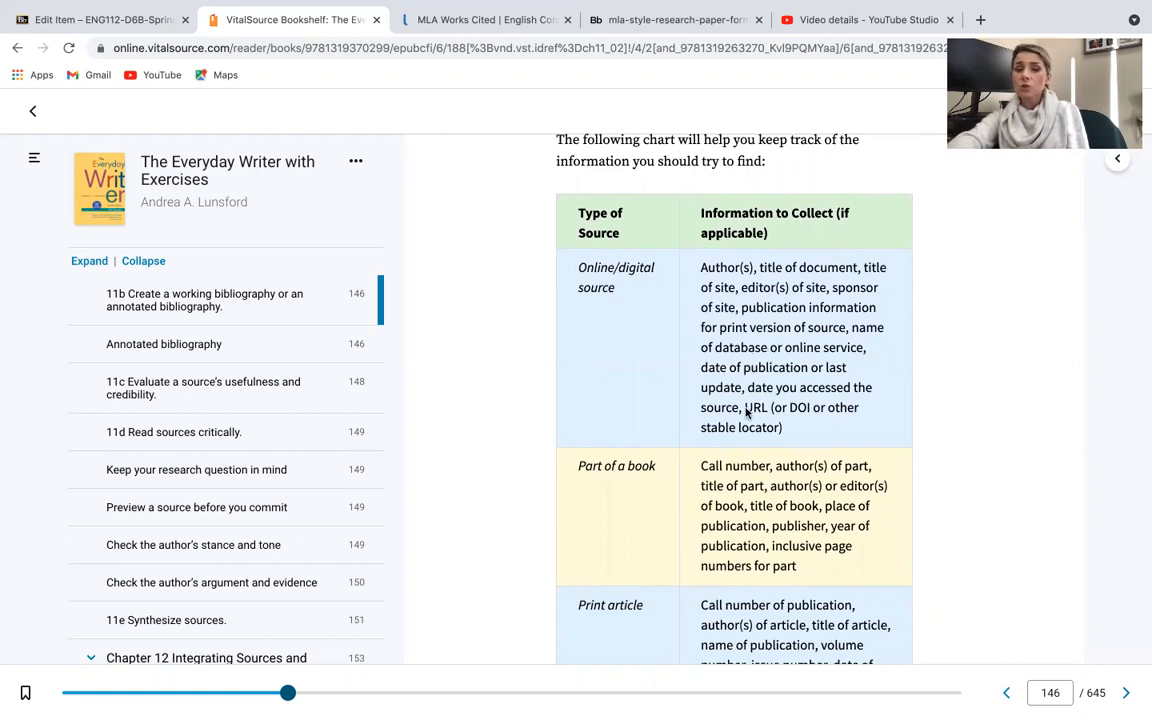
mouse_move(758, 428)
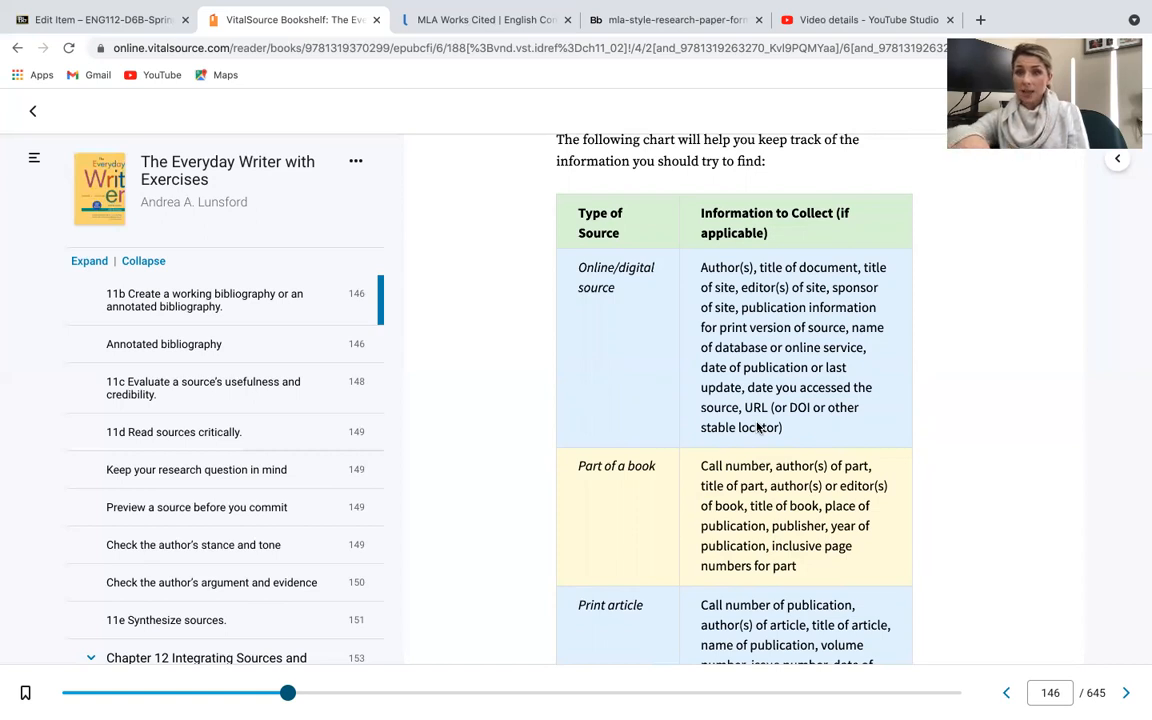
Step: Scroll on to the Annotated bibliography heading with its sample MLA entry
scroll("down", 3)
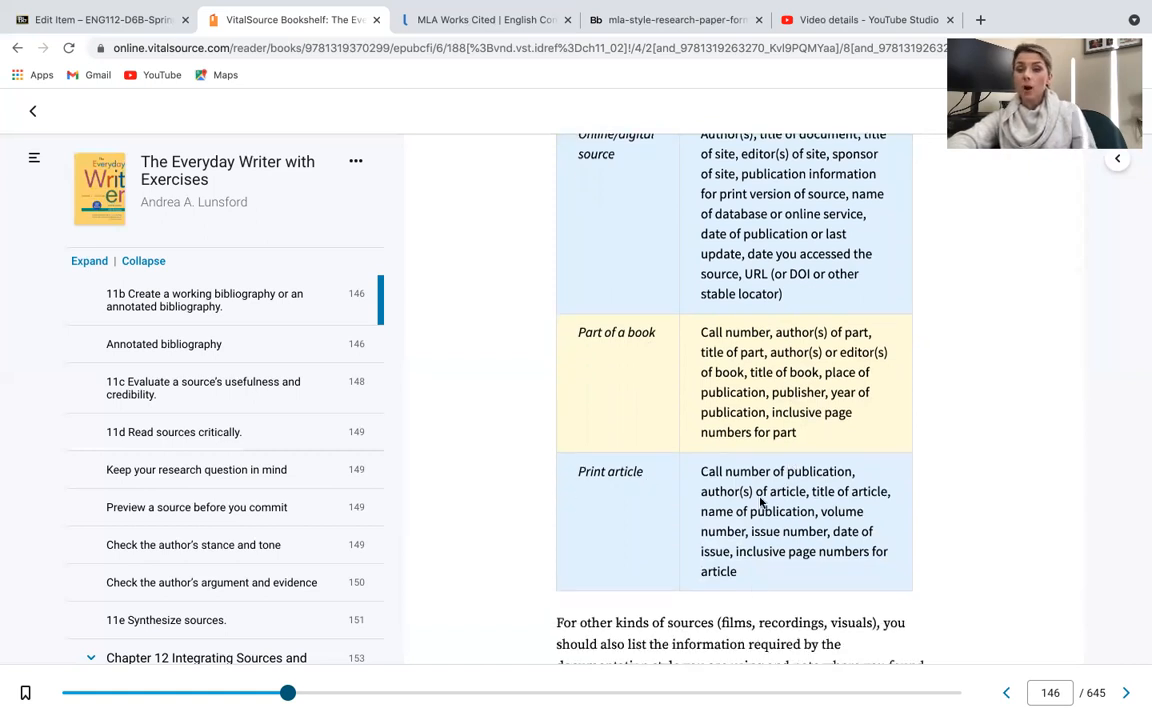
scroll("down", 3)
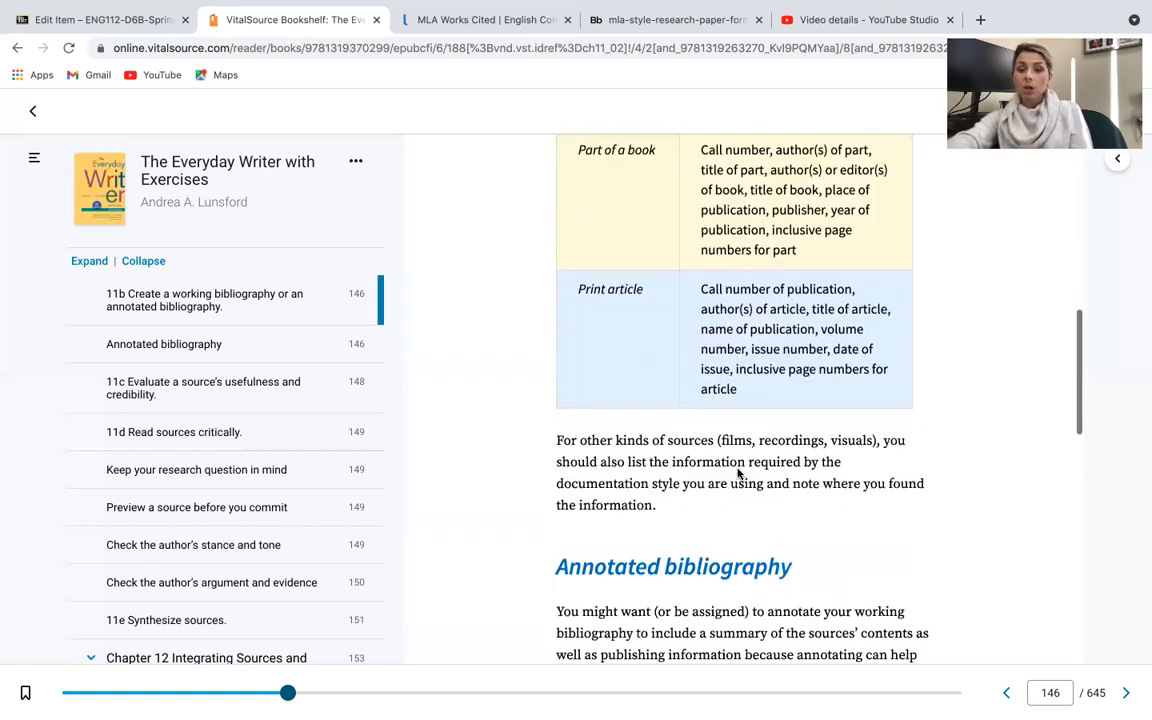
scroll("down", 3)
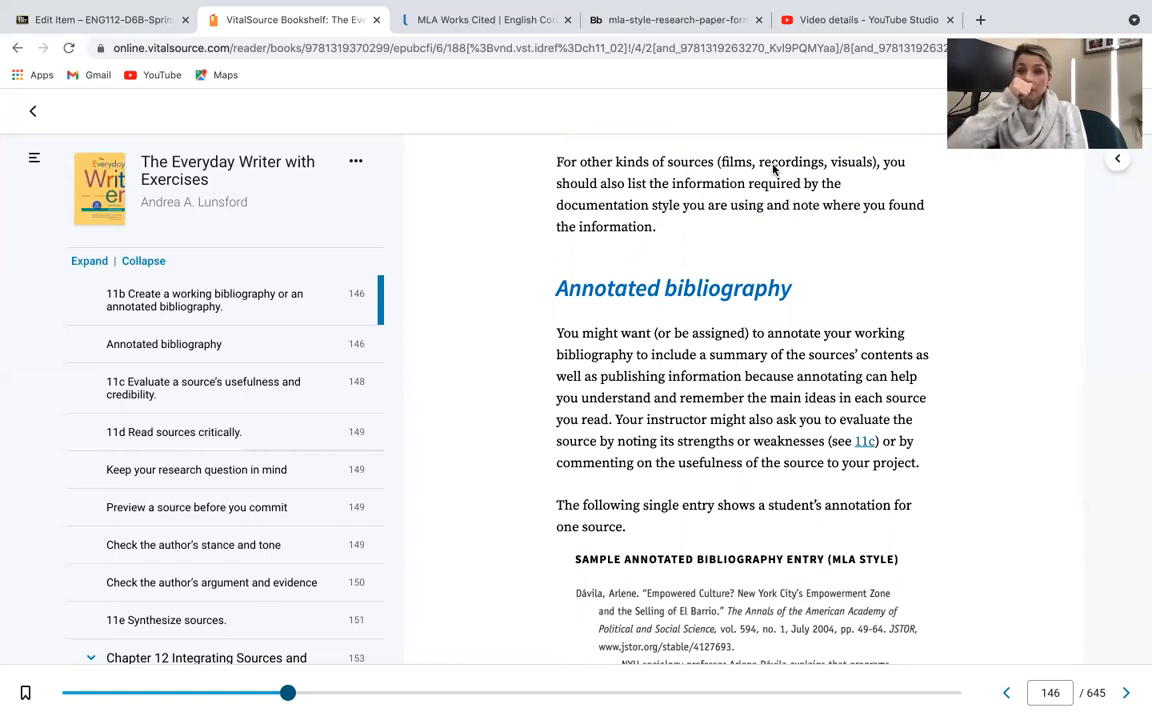
Step: Scroll until the full Dávila sample MLA entry and its annotation paragraph are visible
scroll("down", 3)
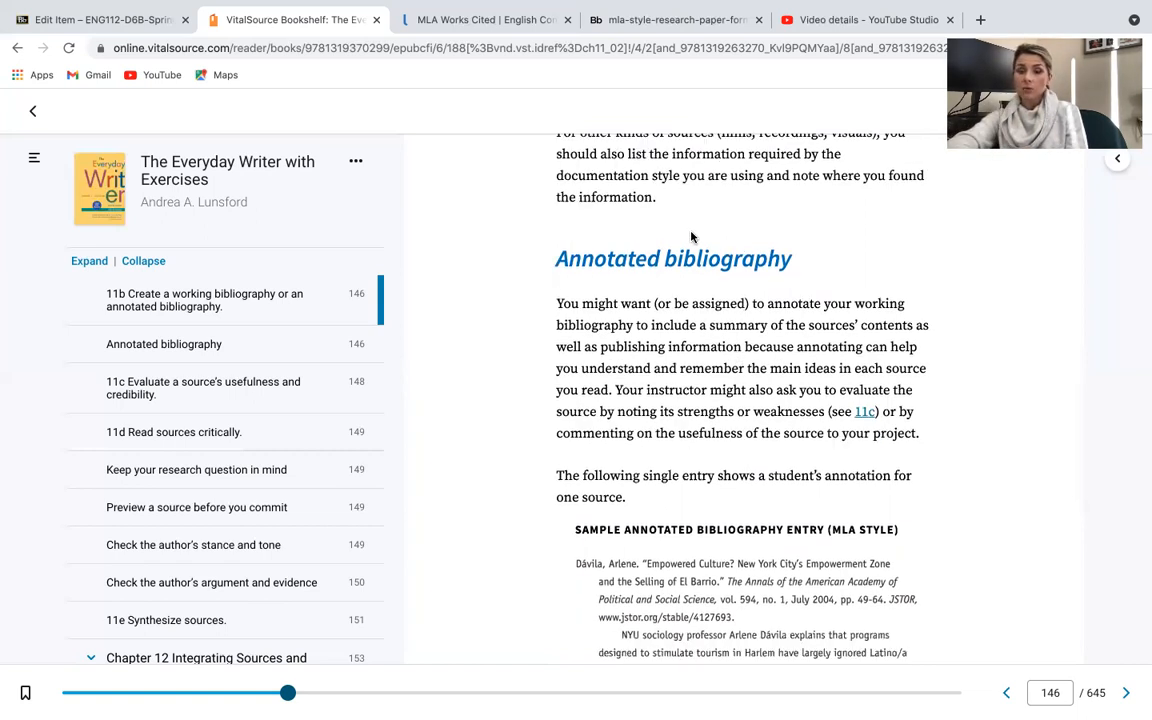
scroll("down", 3)
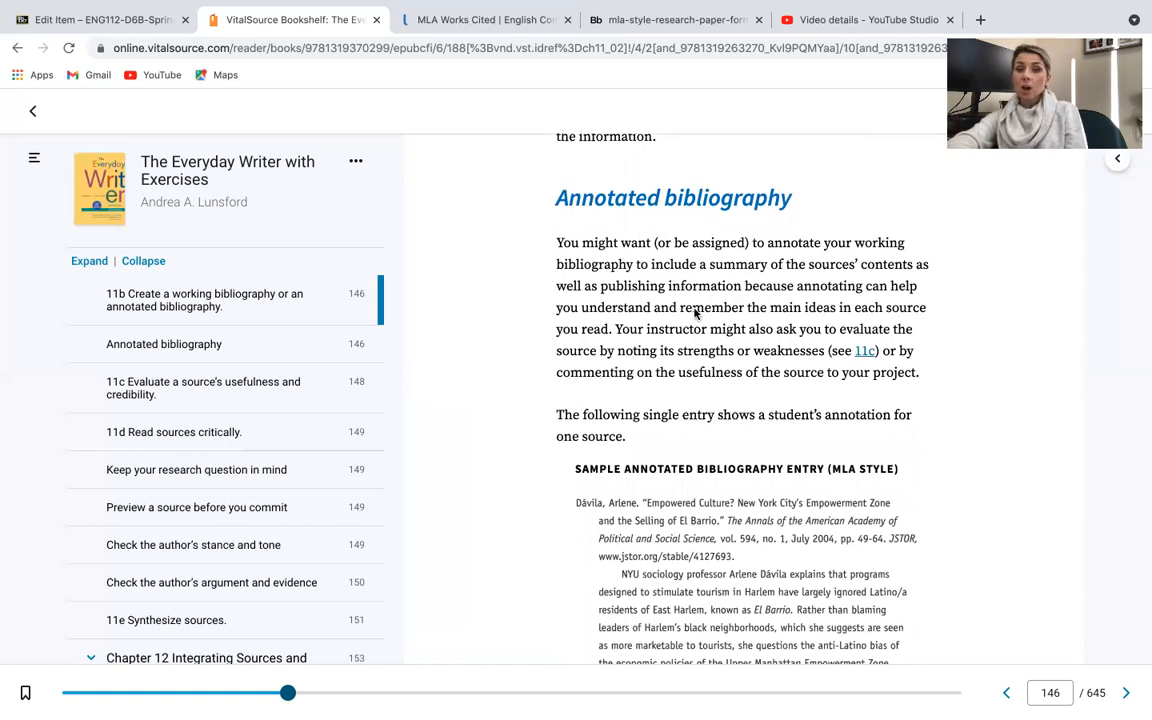
scroll("down", 3)
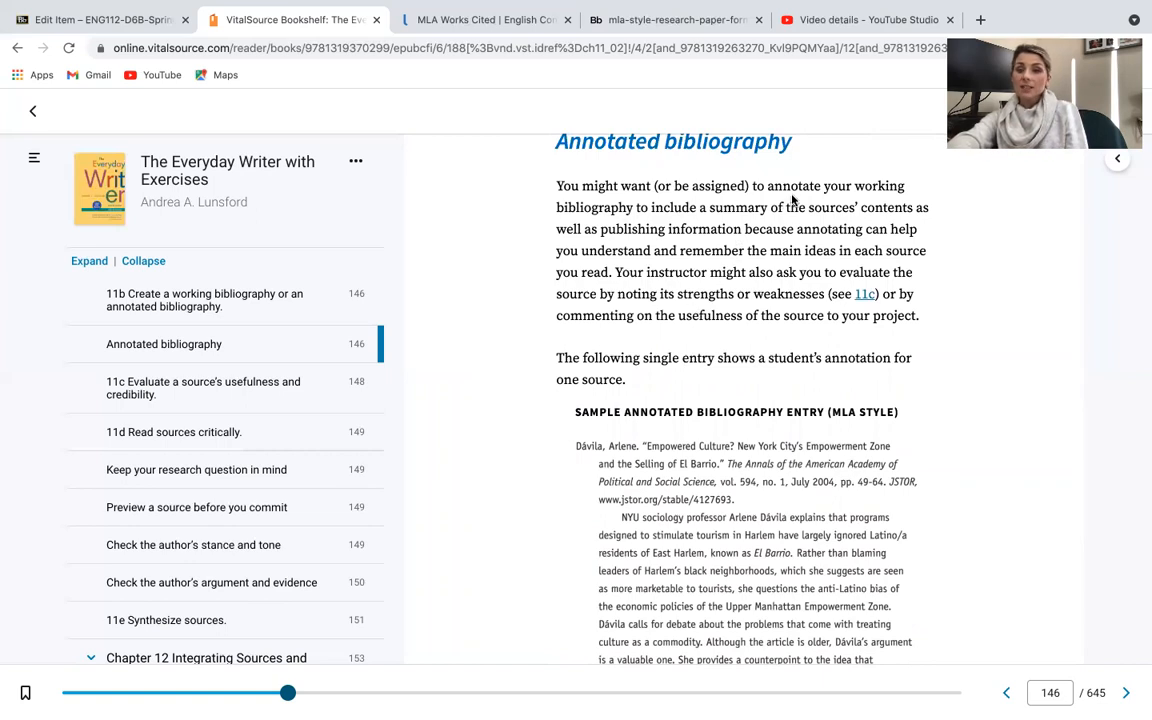
mouse_move(728, 232)
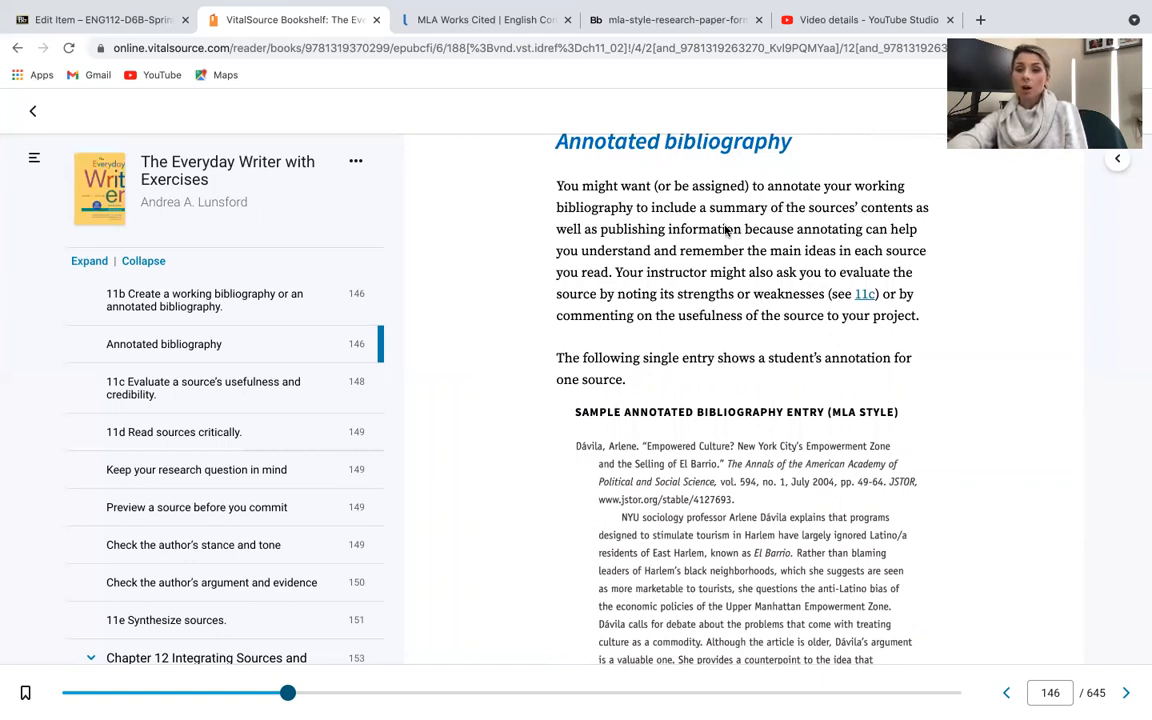
scroll("down", 3)
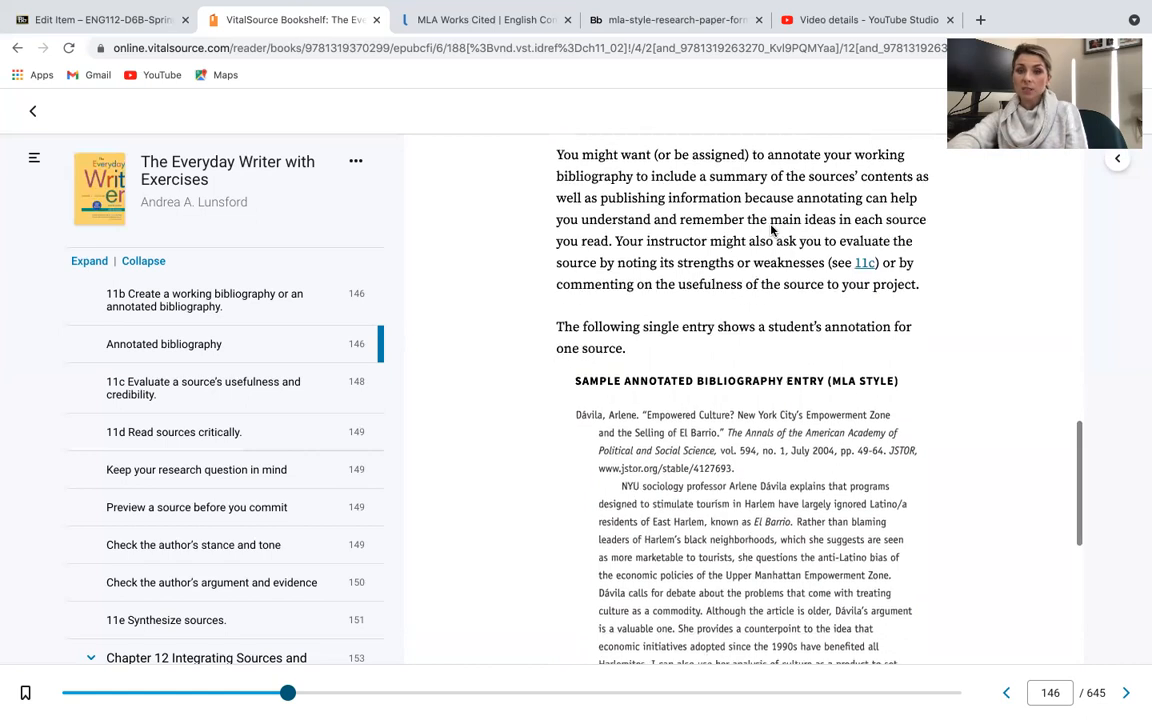
scroll("down", 3)
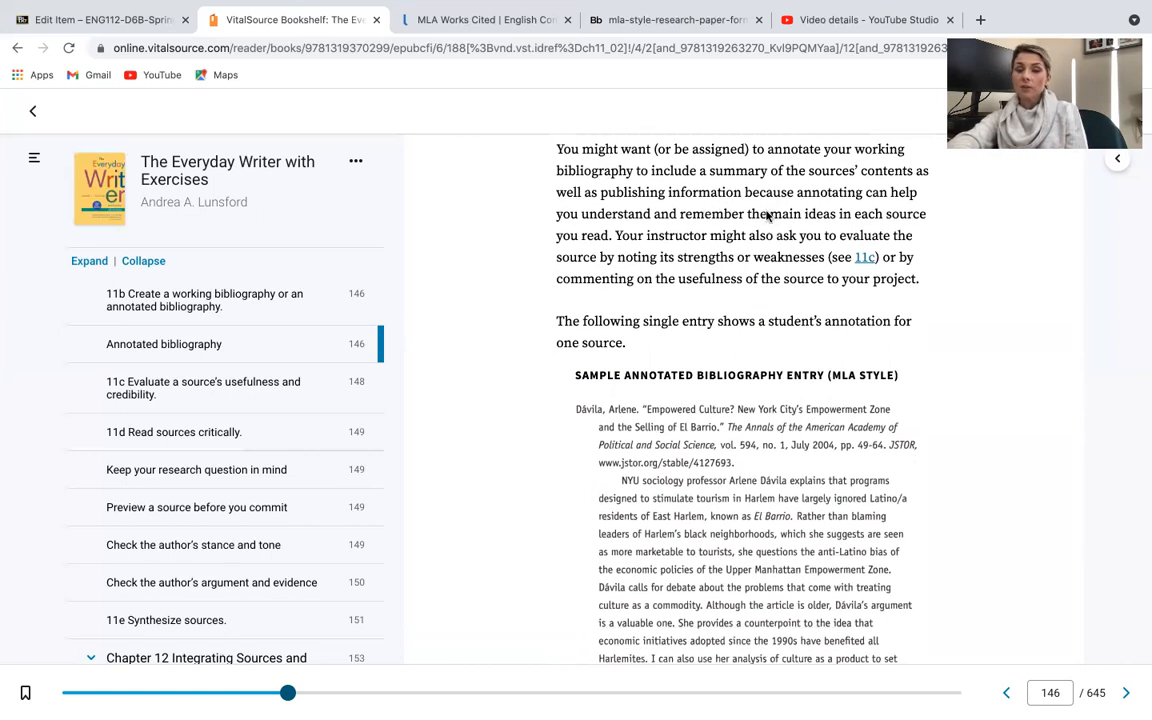
scroll("down", 3)
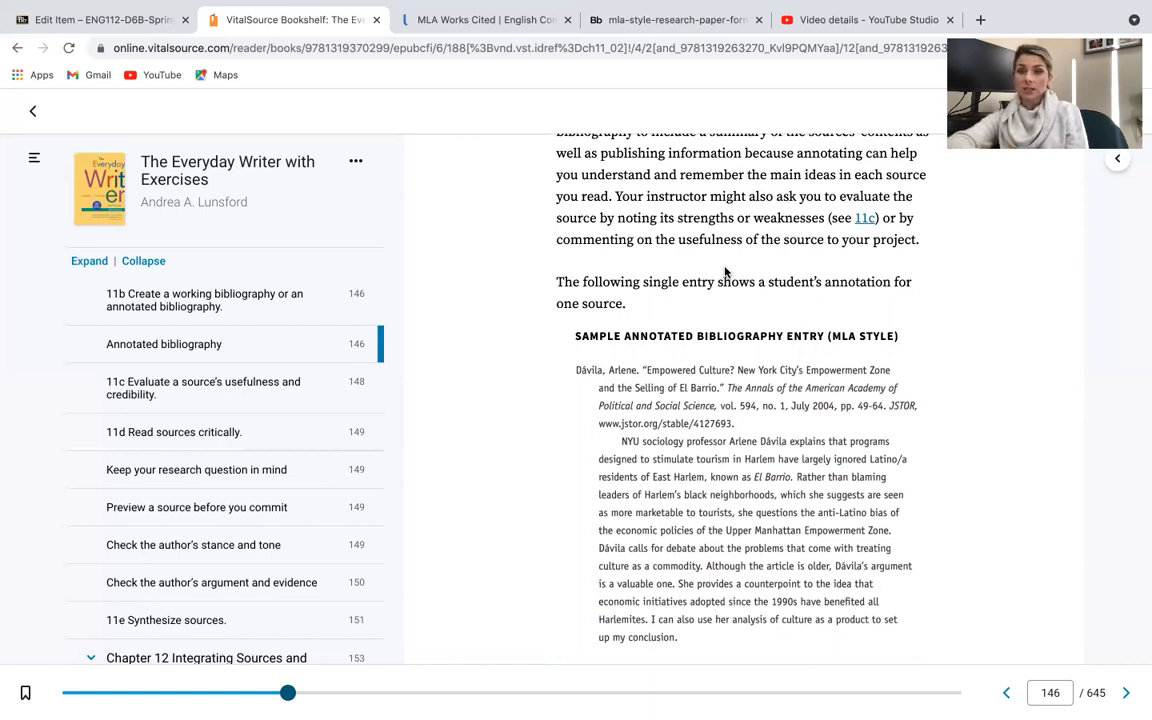
Step: Scroll slightly to reveal the paragraph explaining how the annotation summarizes then evaluates the source
scroll("down", 3)
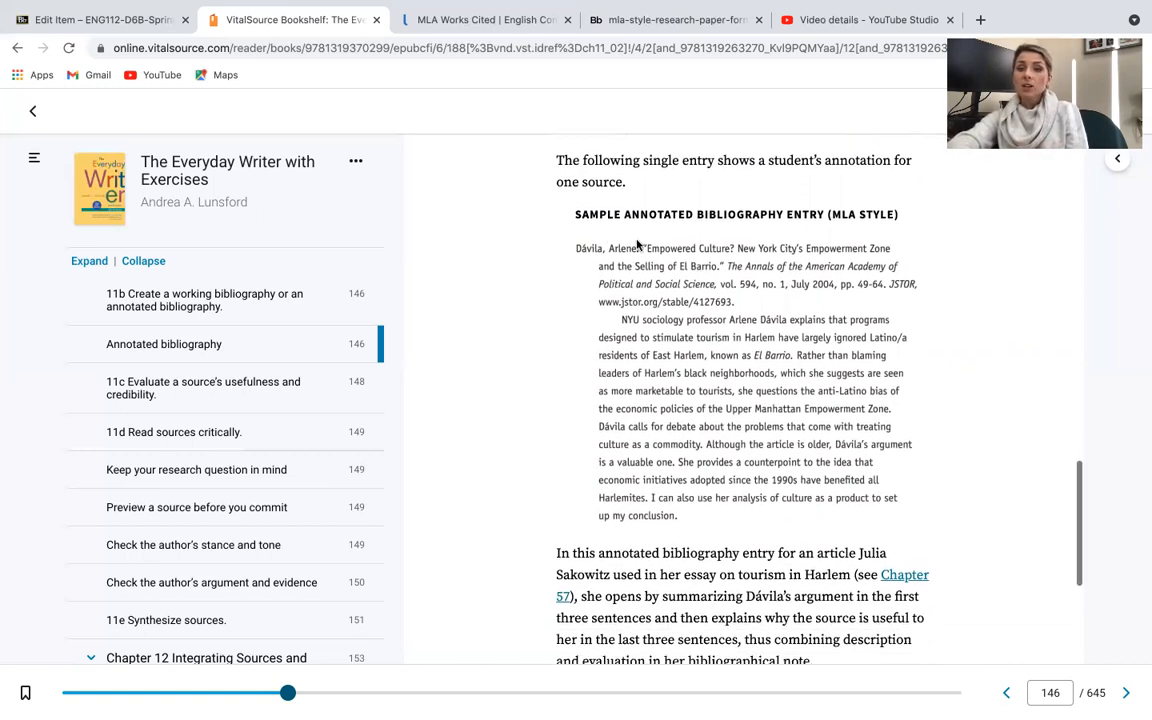
mouse_move(622, 228)
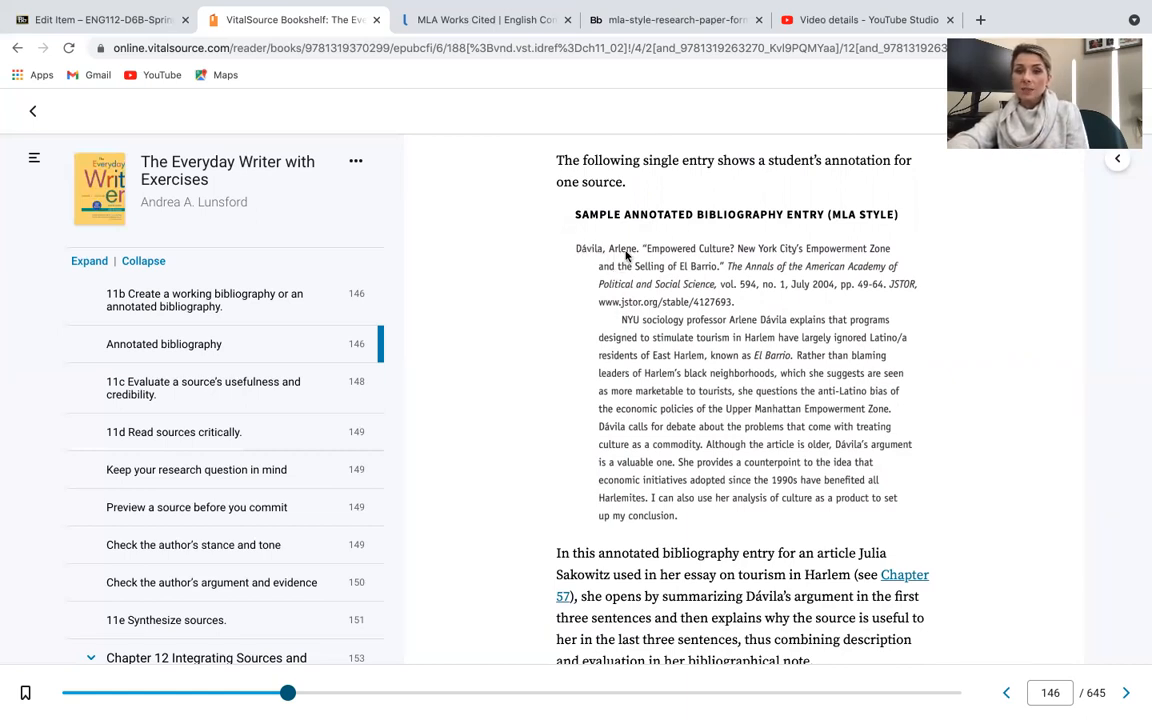
mouse_move(672, 260)
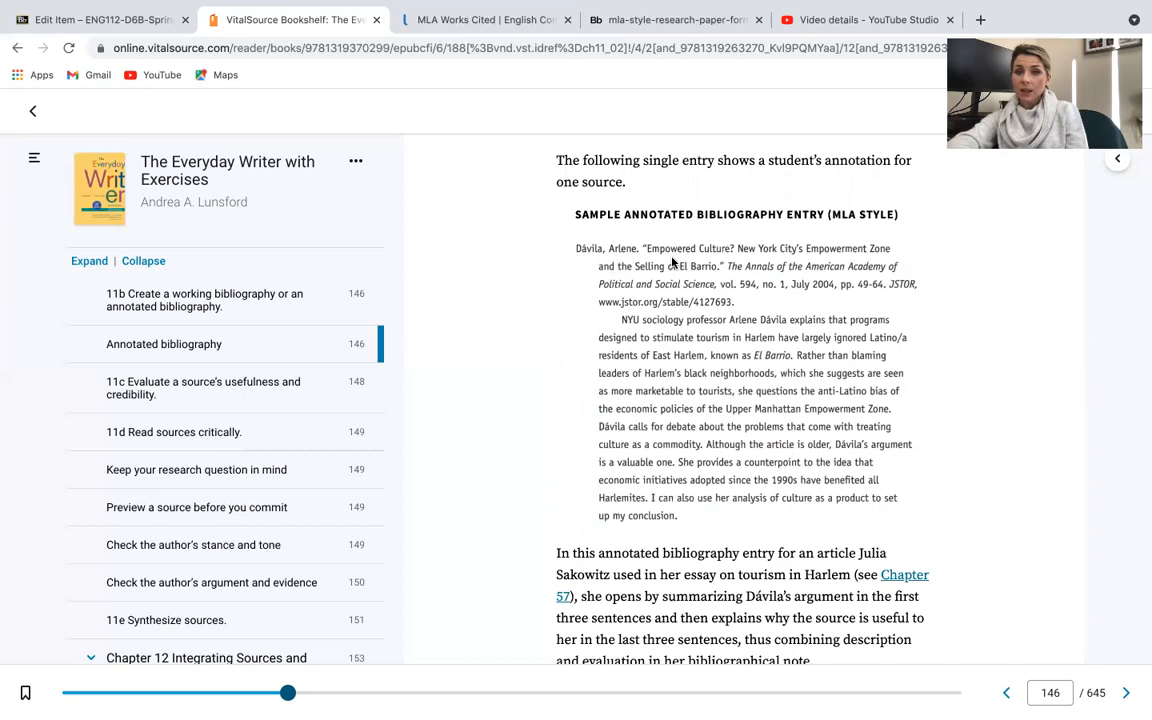
mouse_move(698, 276)
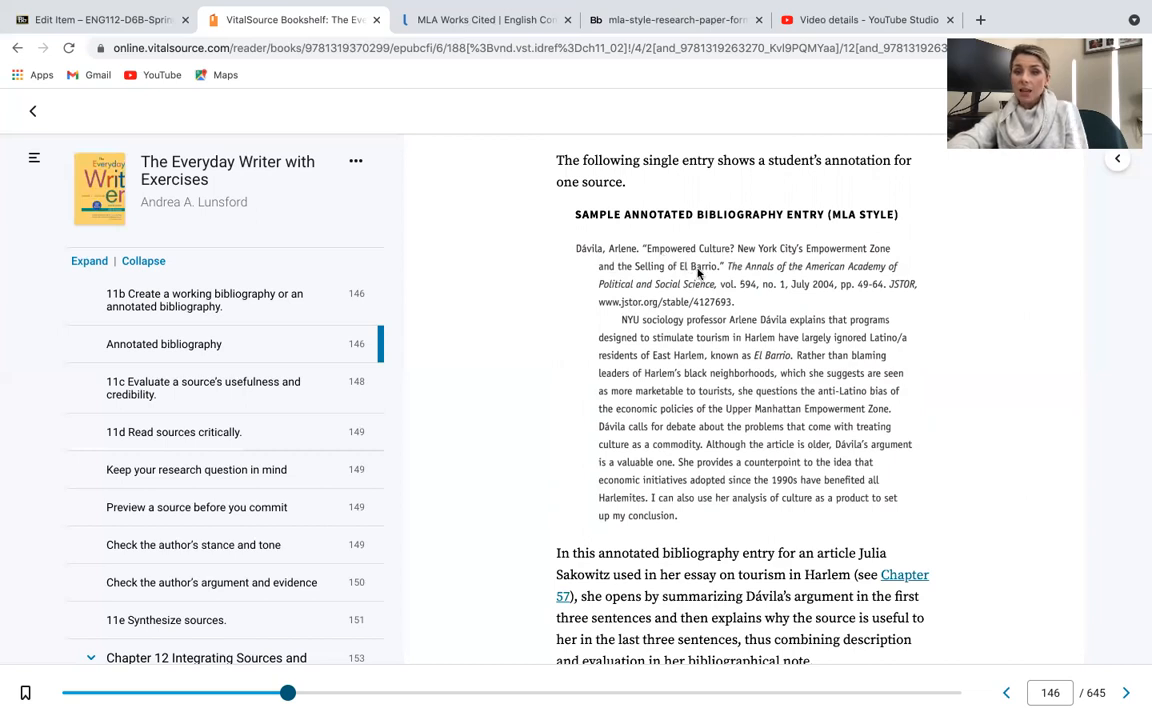
mouse_move(668, 280)
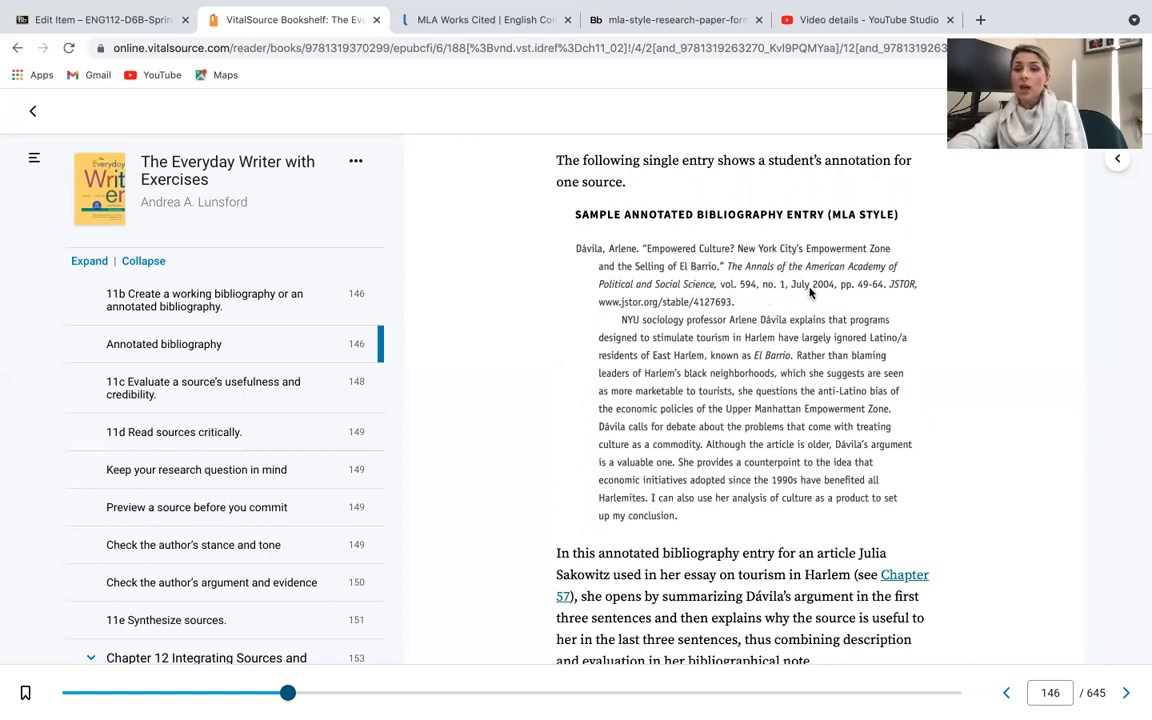
mouse_move(924, 292)
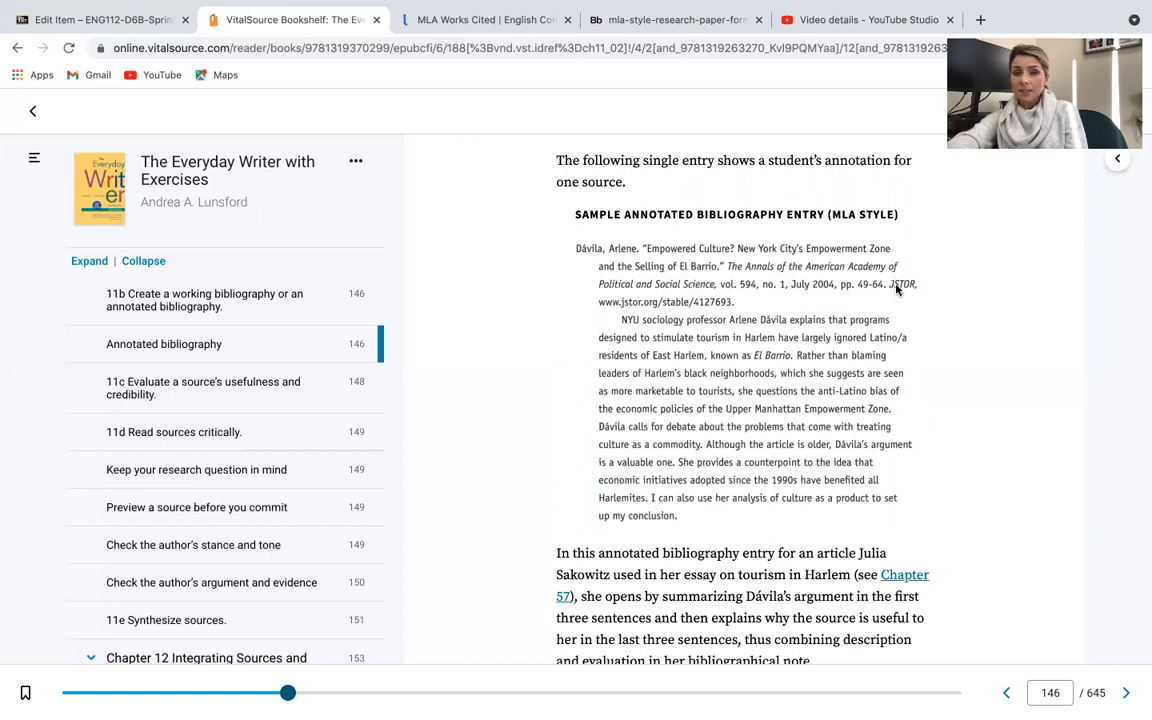
mouse_move(778, 310)
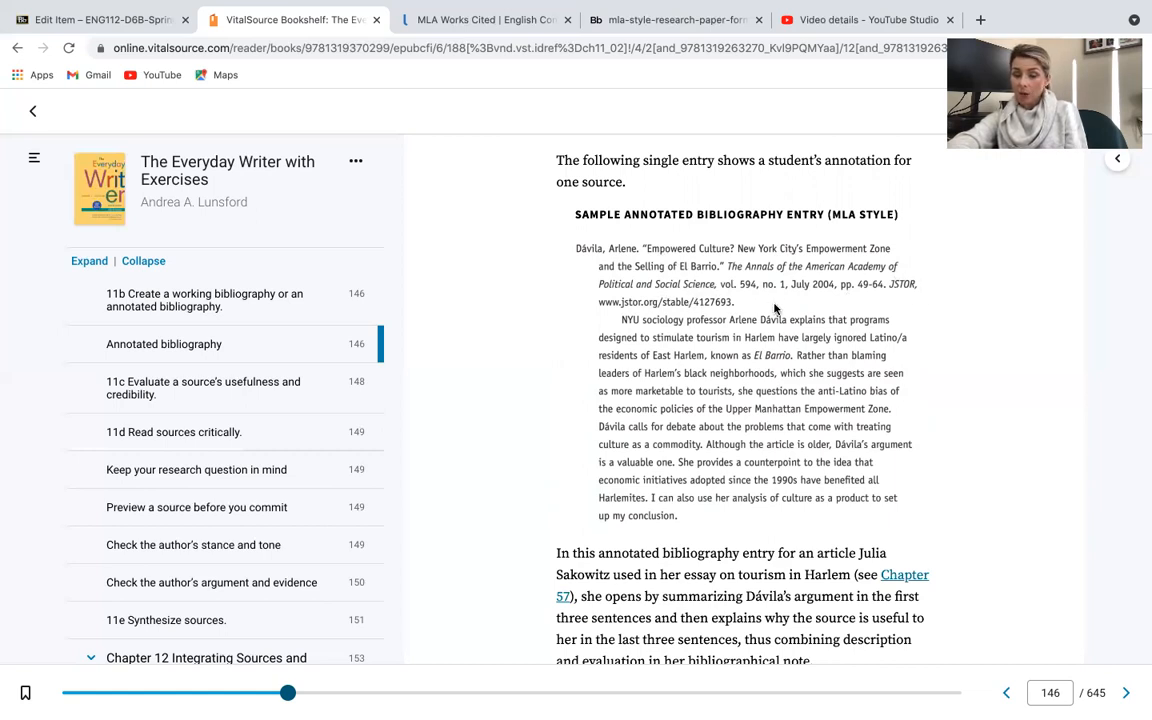
mouse_move(568, 264)
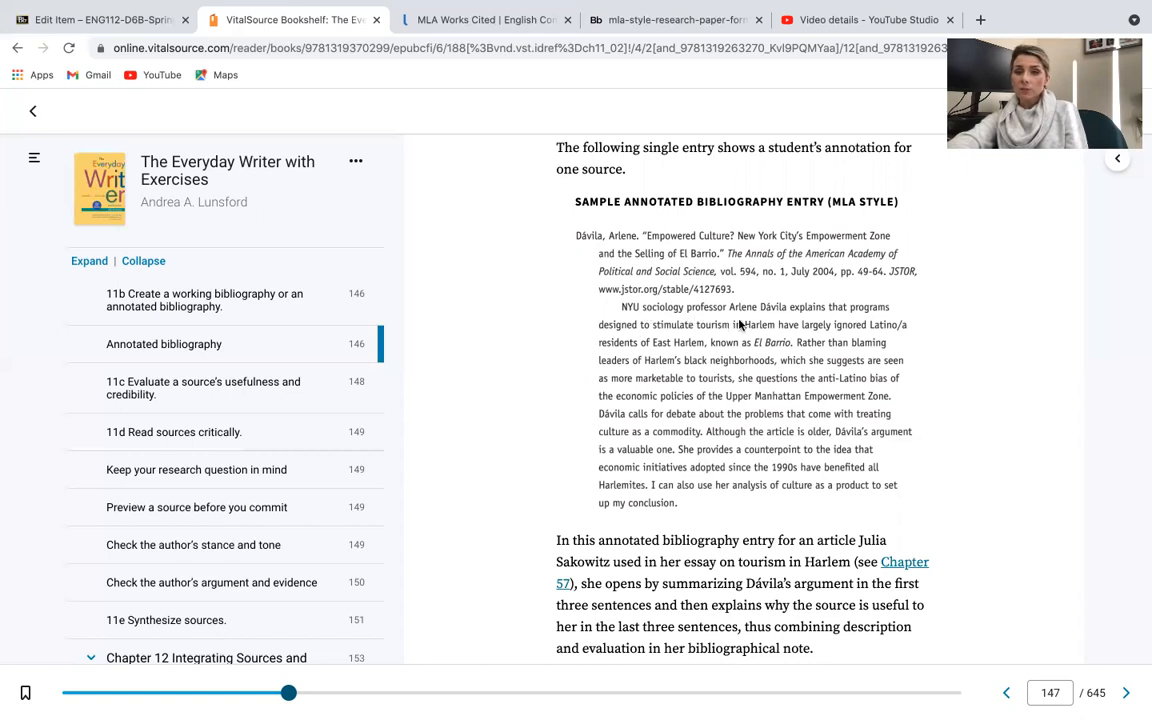
mouse_move(656, 332)
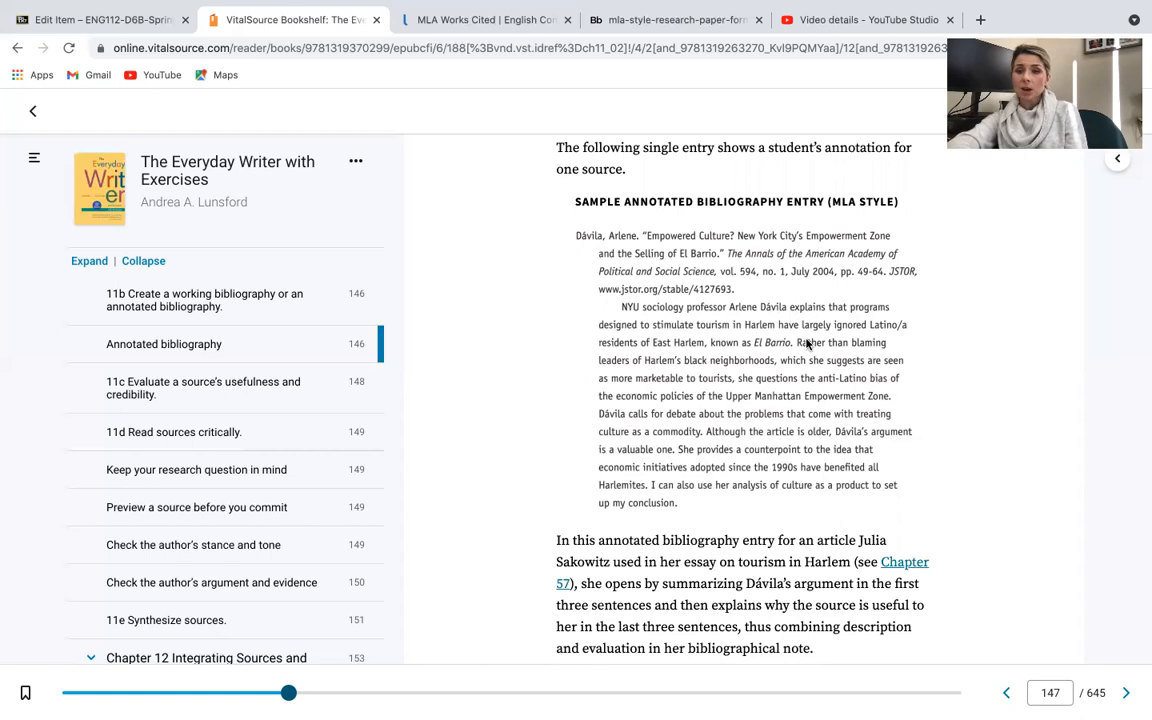
mouse_move(692, 356)
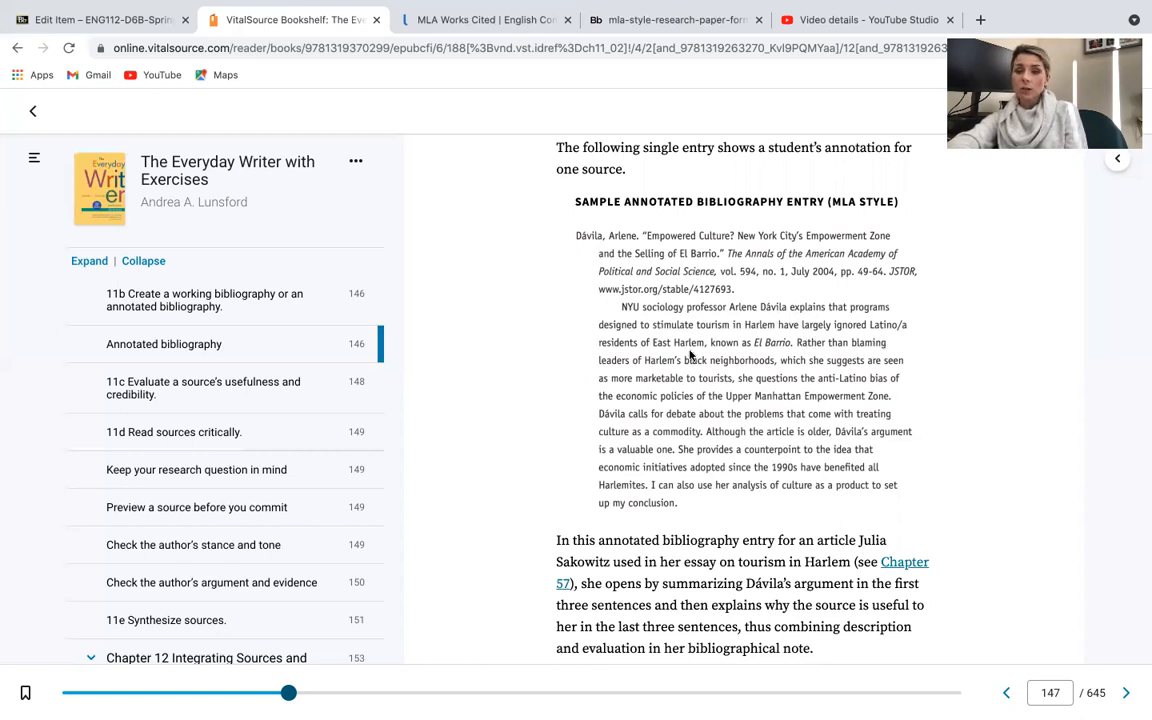
mouse_move(714, 362)
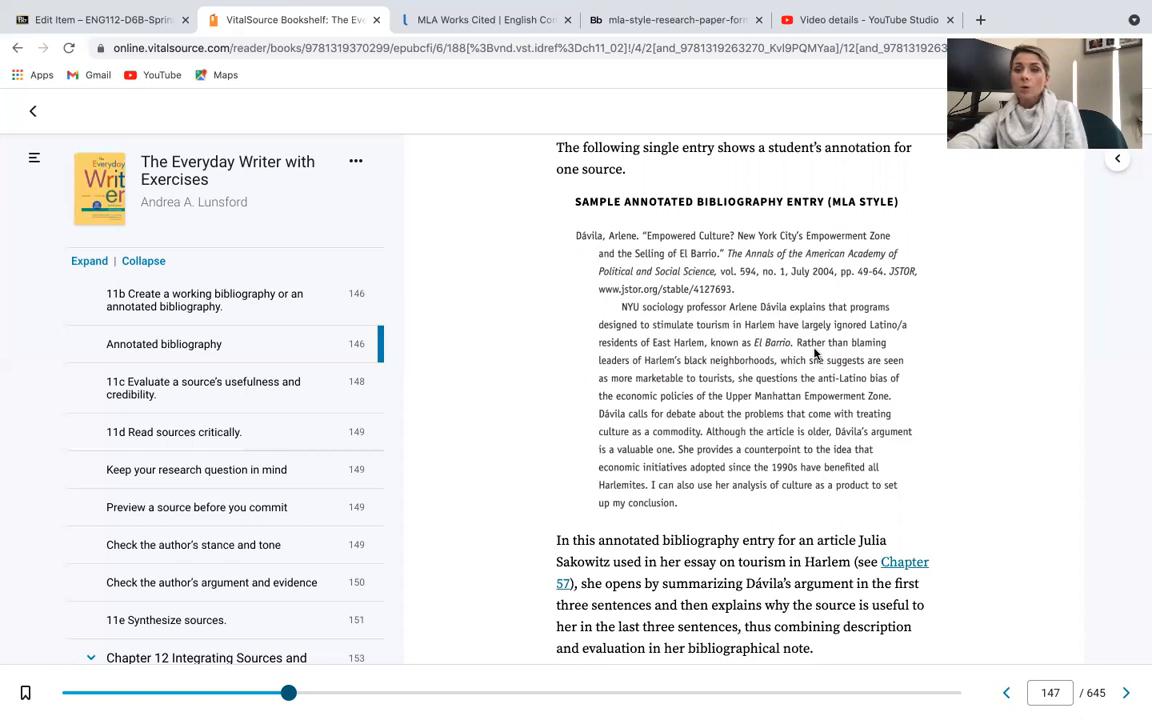
mouse_move(770, 382)
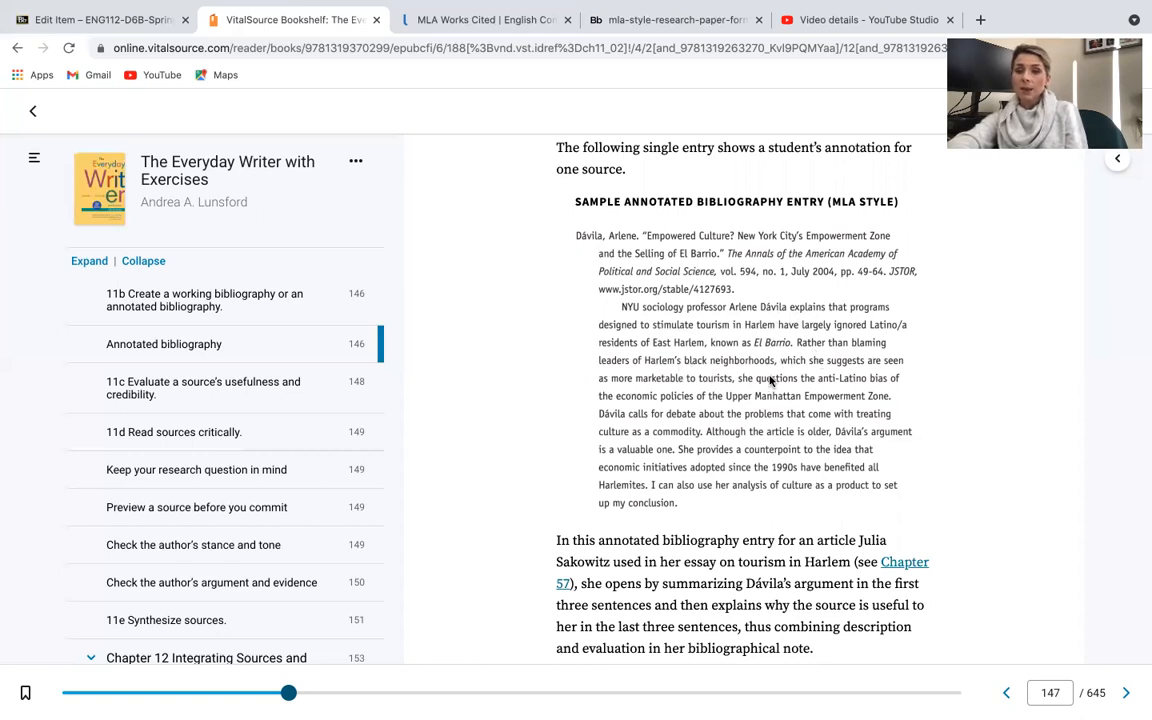
mouse_move(696, 390)
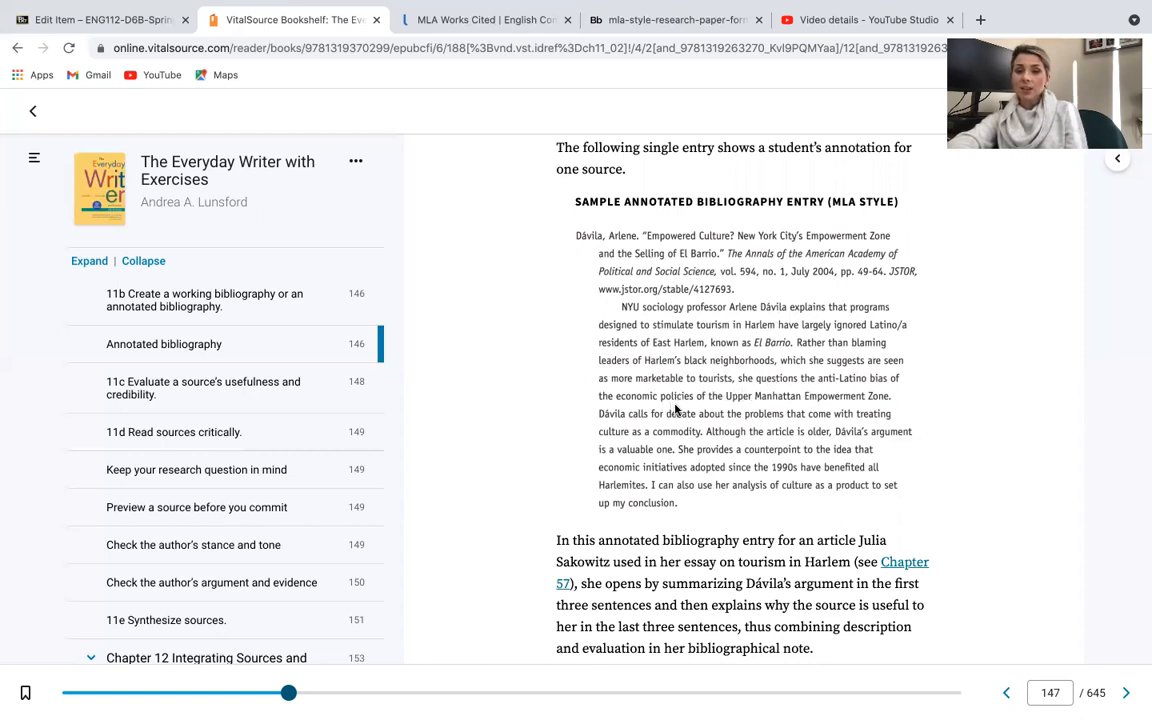
mouse_move(850, 412)
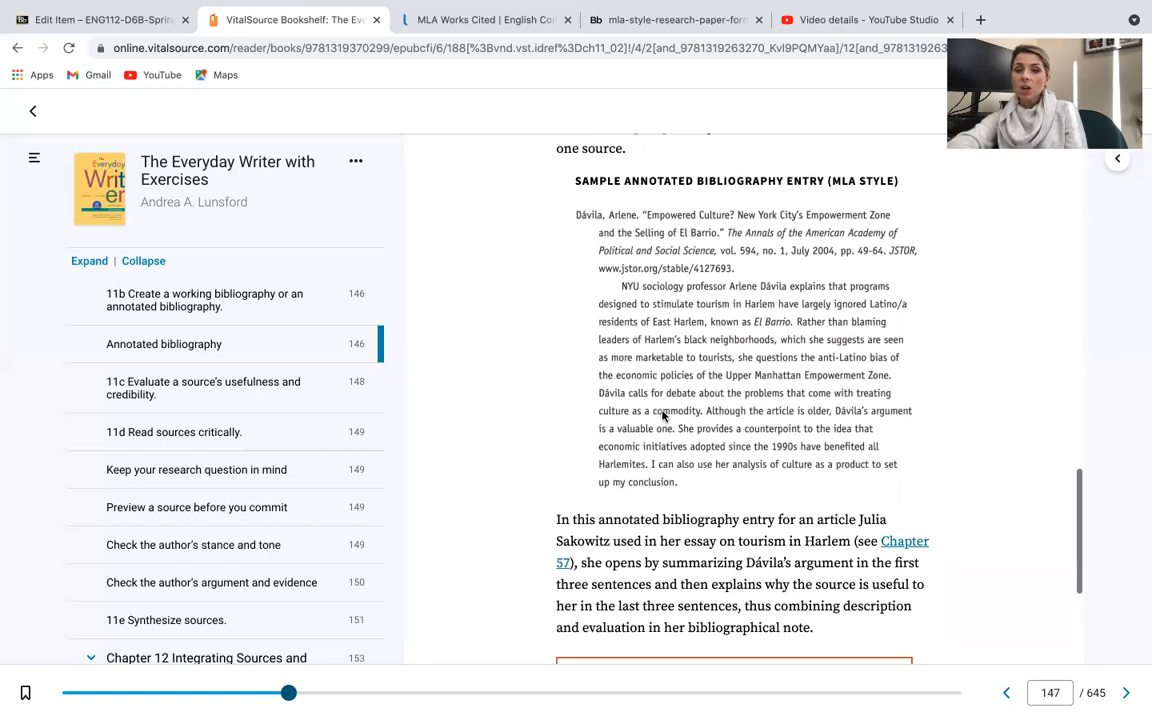
mouse_move(838, 408)
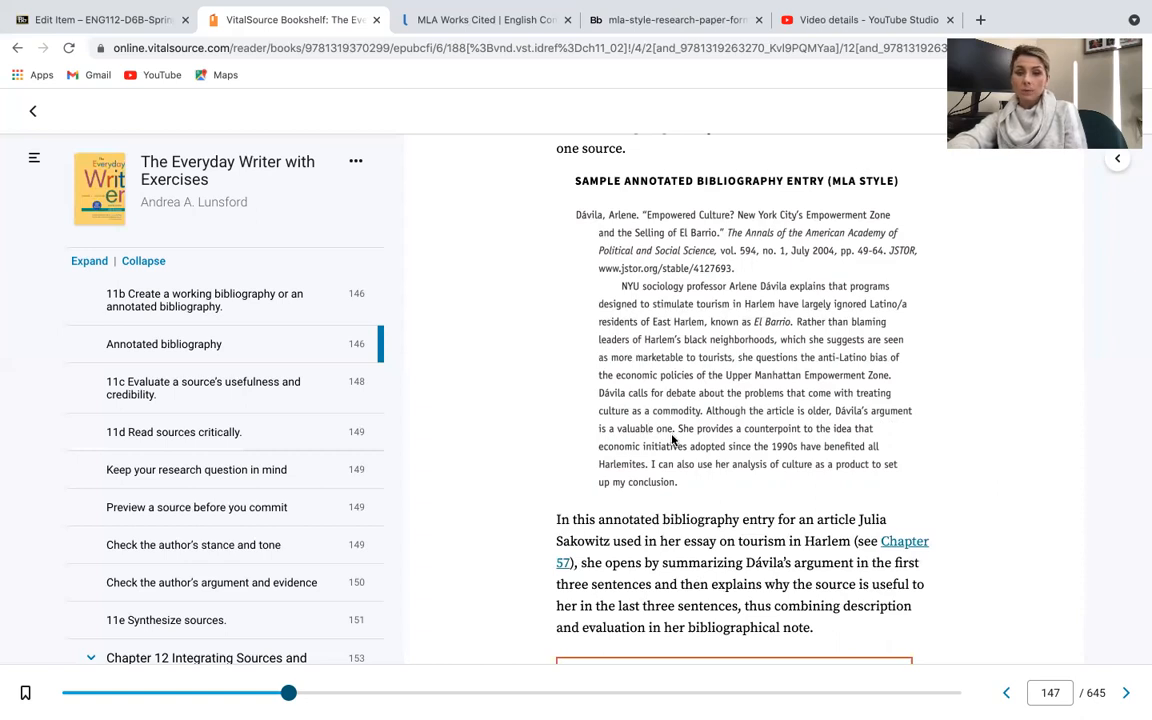
mouse_move(664, 458)
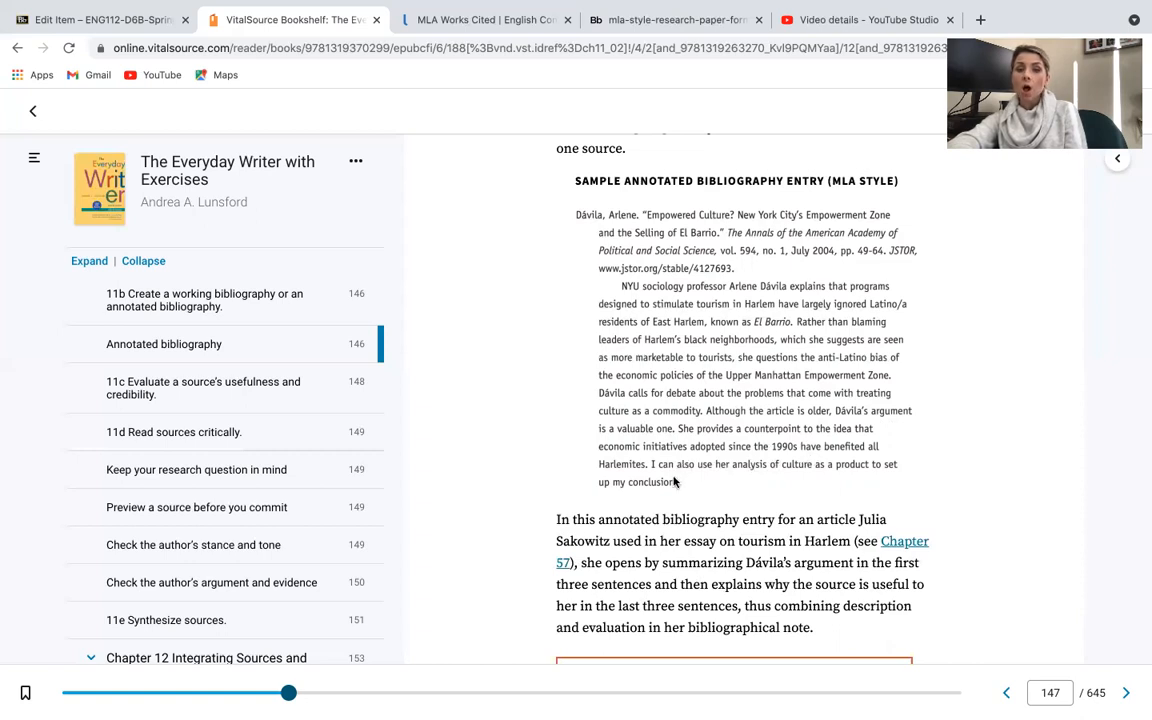
mouse_move(684, 482)
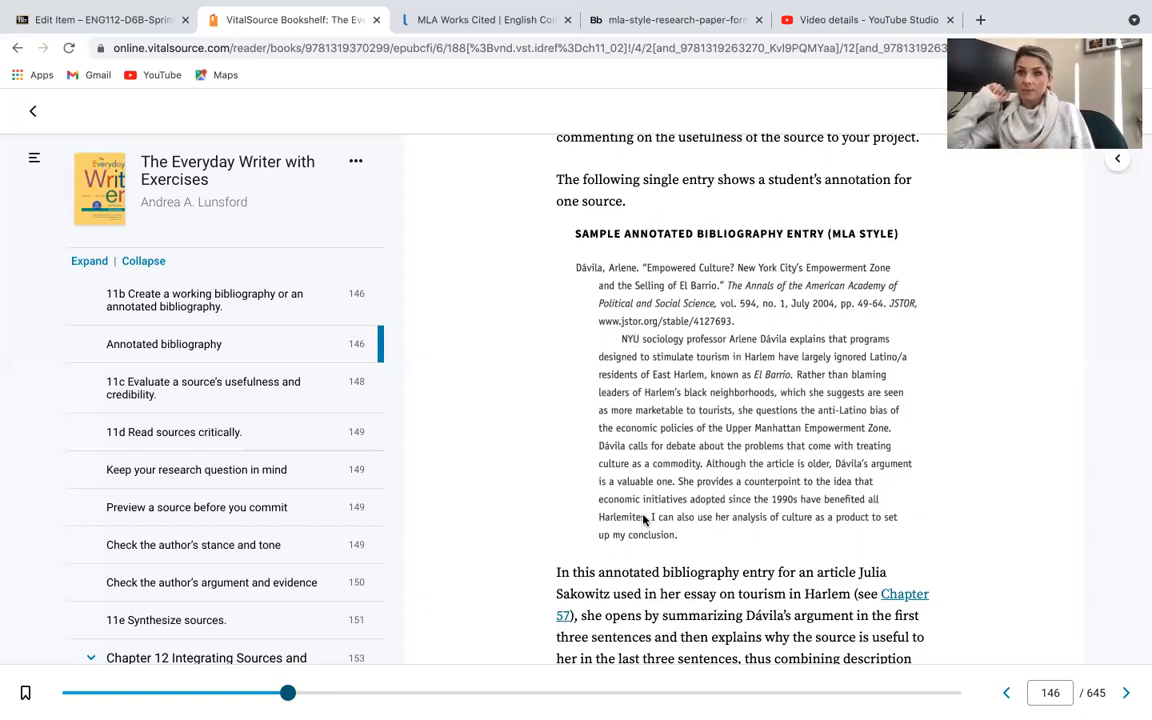
scroll("down", 3)
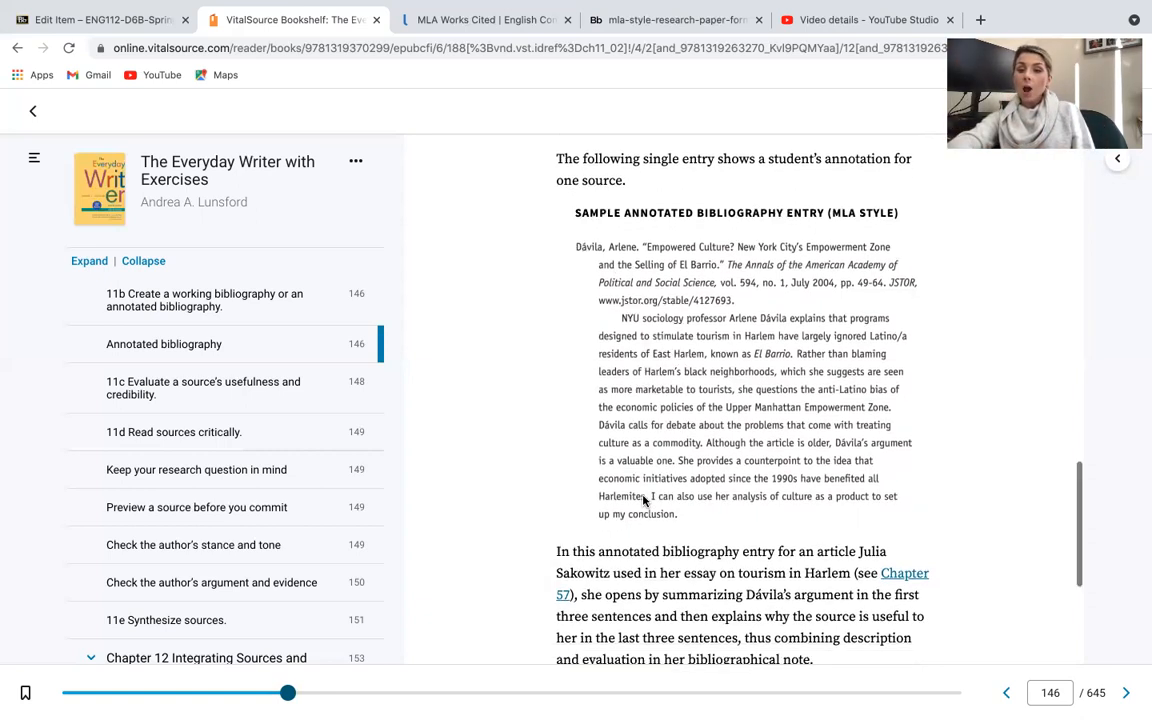
scroll("down", 3)
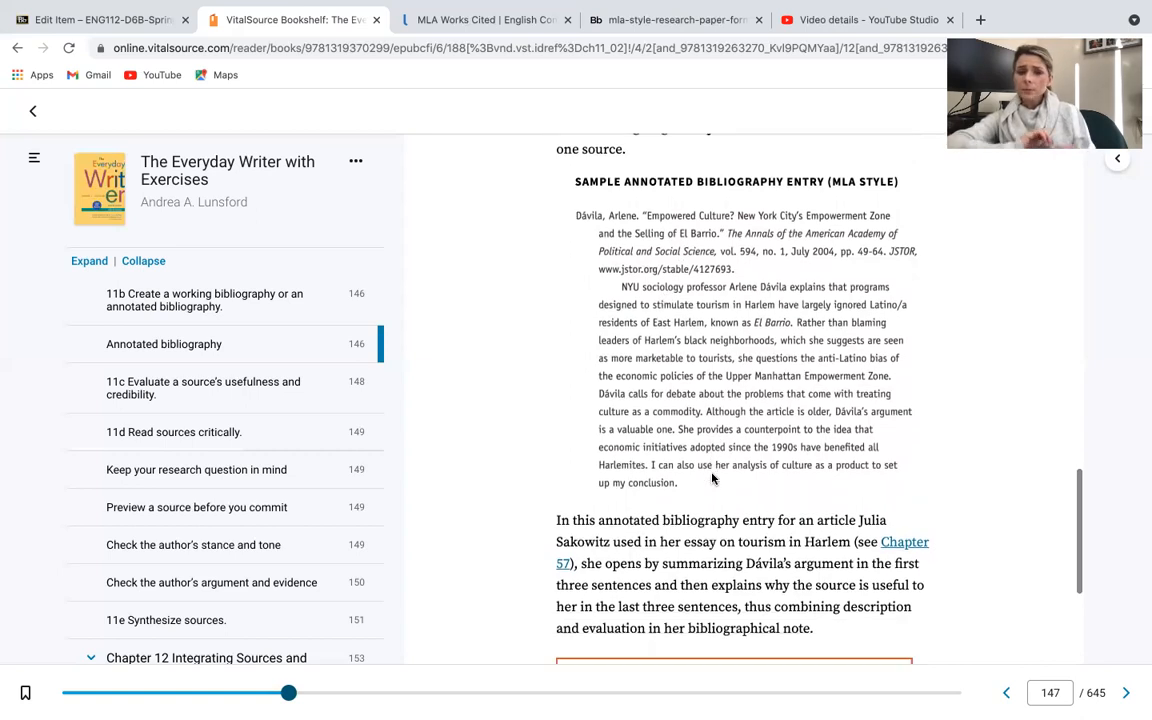